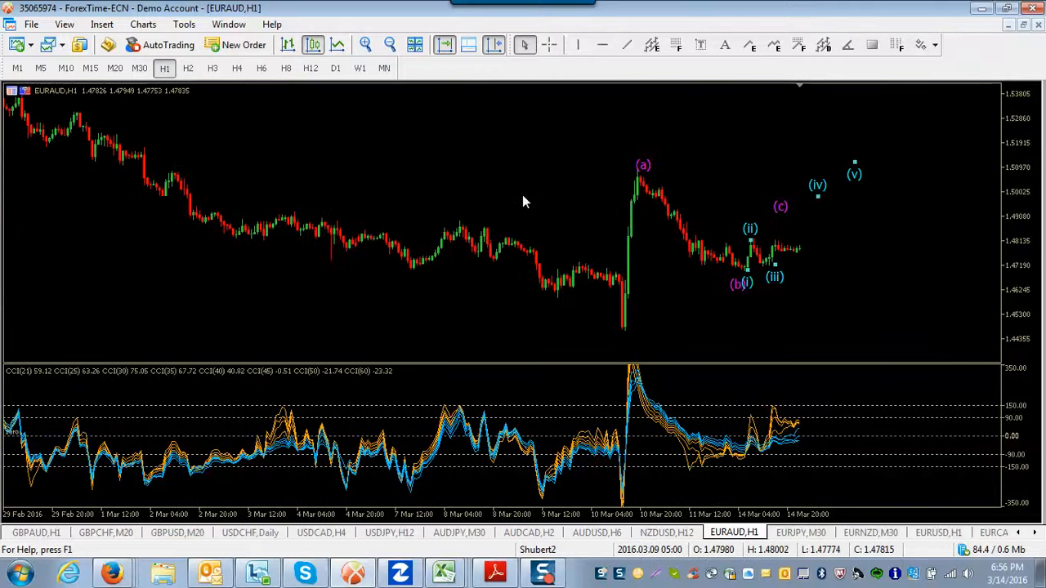
mouse_move(595, 214)
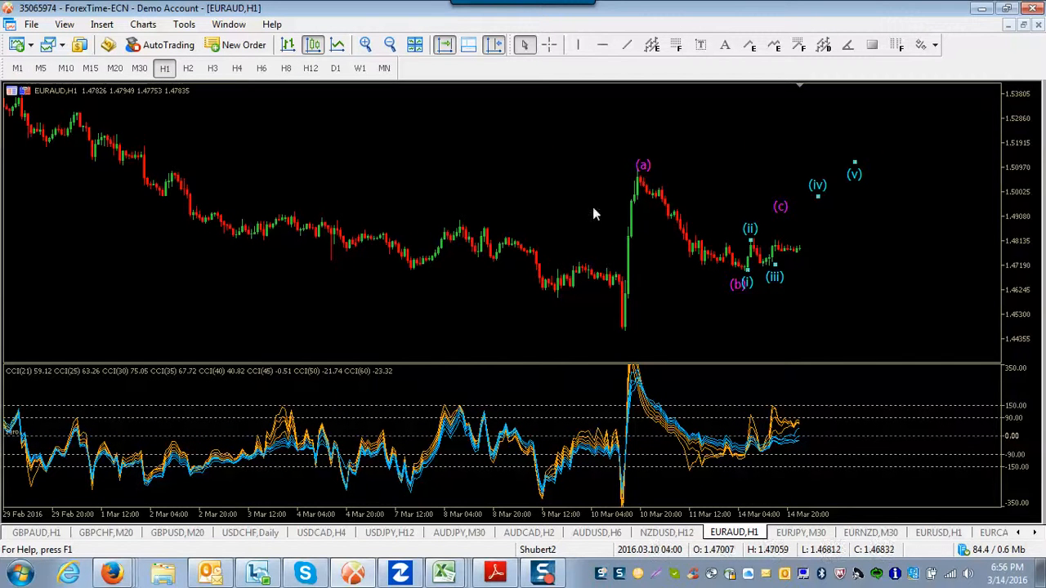
mouse_move(629, 329)
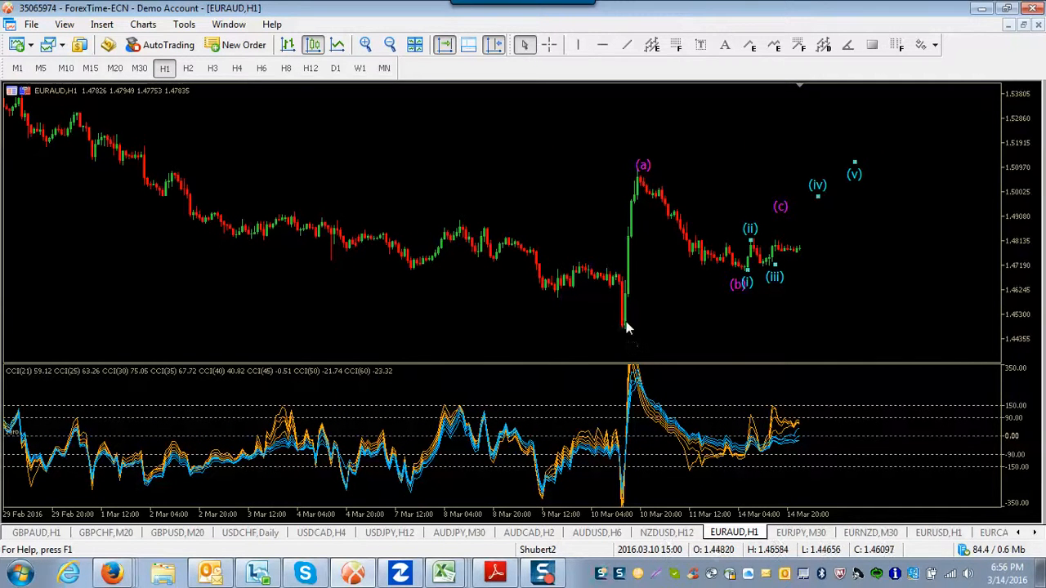
mouse_move(641, 236)
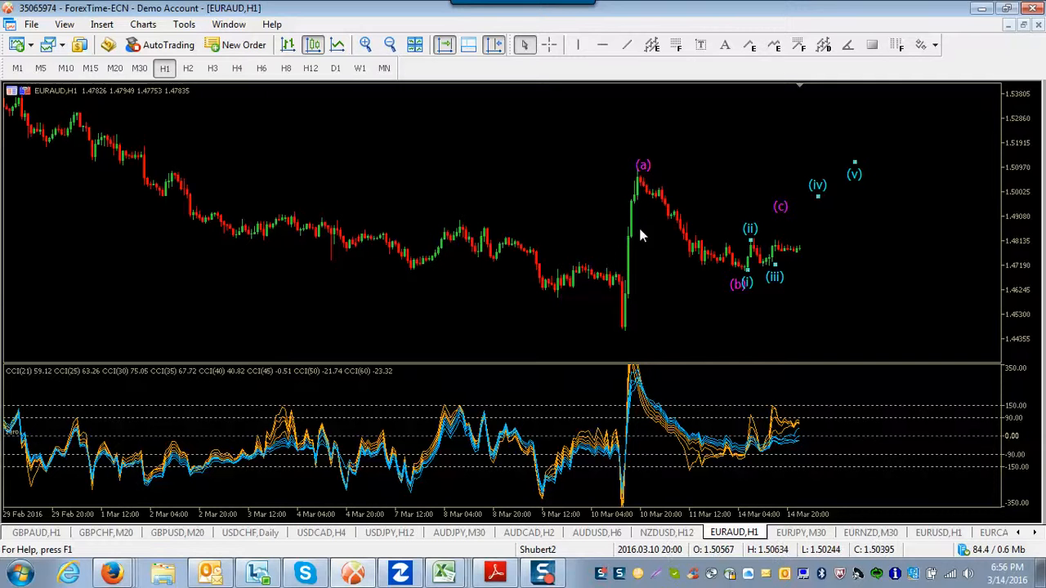
mouse_move(630, 335)
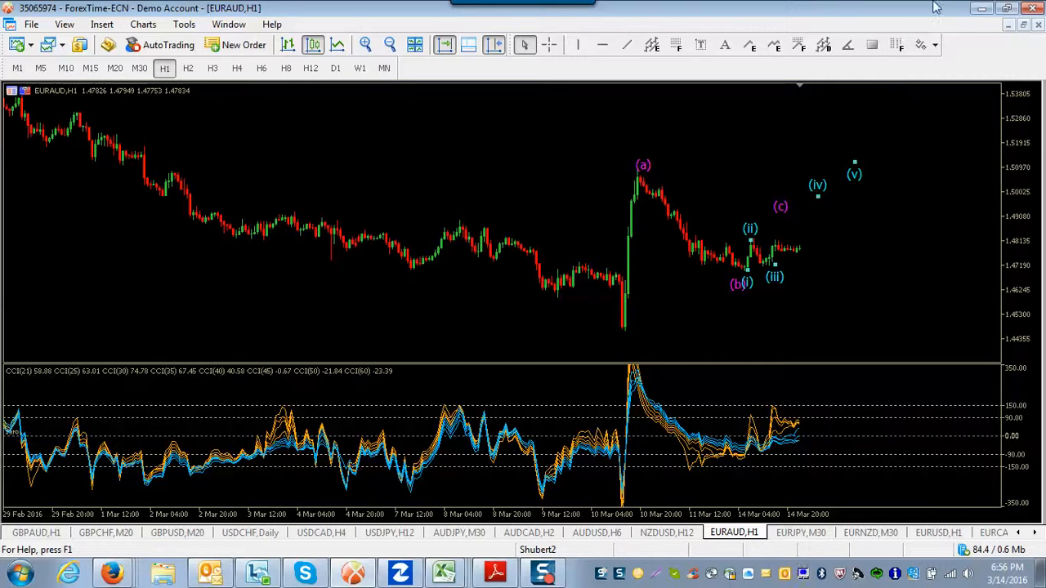
mouse_move(911, 176)
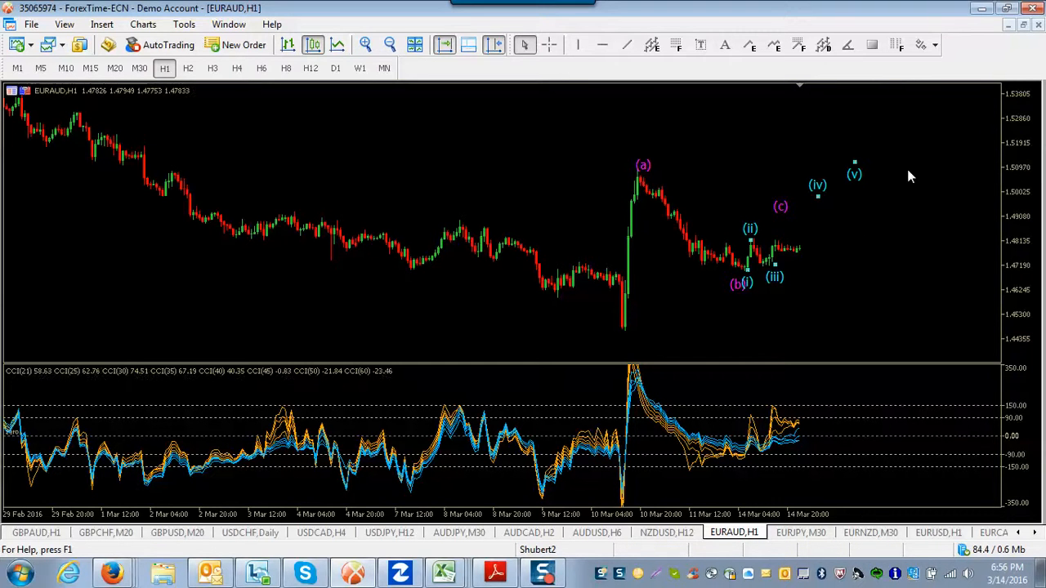
mouse_move(678, 284)
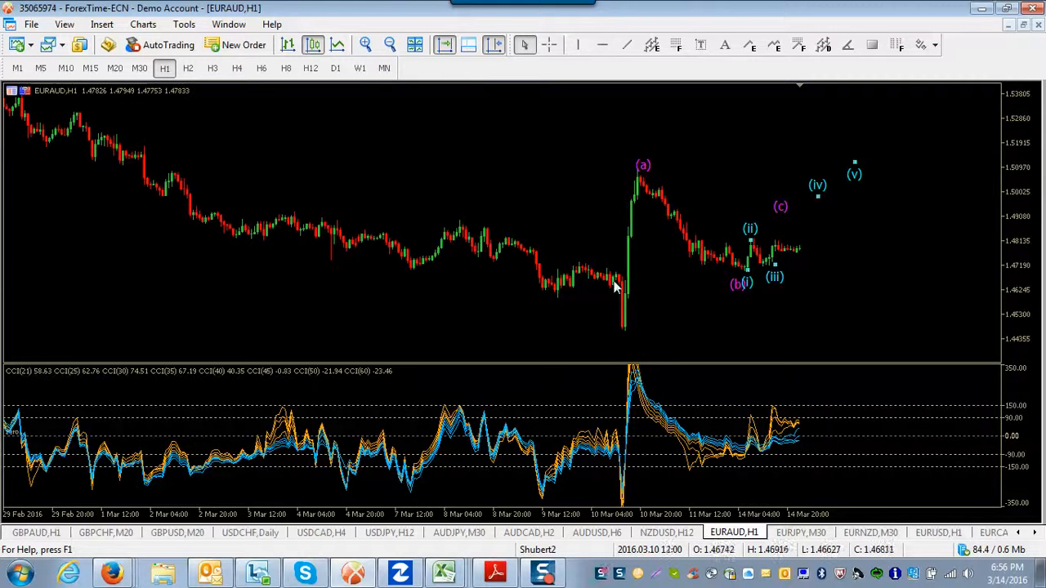
mouse_move(228, 216)
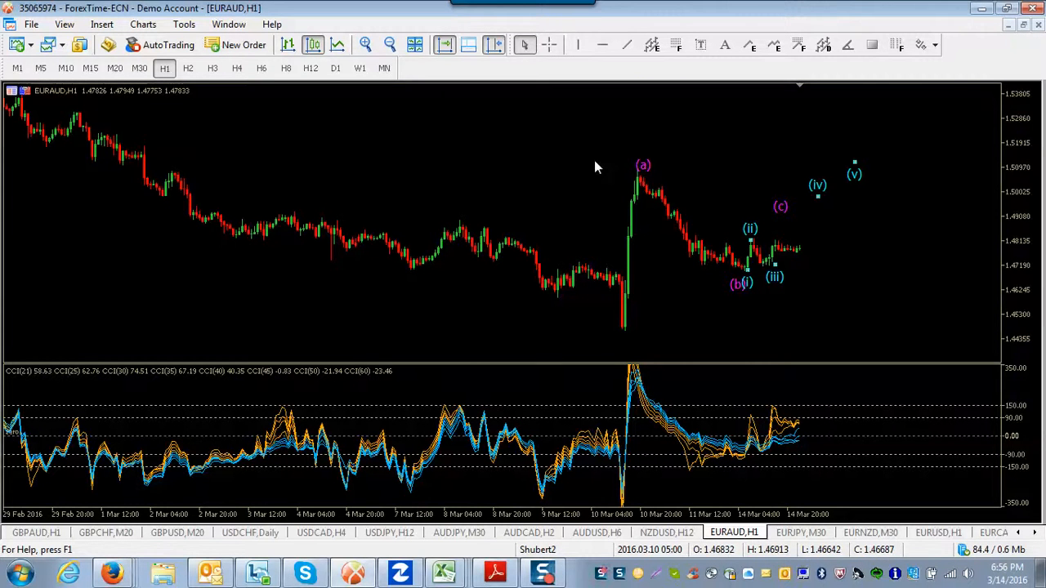
Check the EURAUD chart on the daily timeframe, then return it to hourly candles
left_click(335, 68)
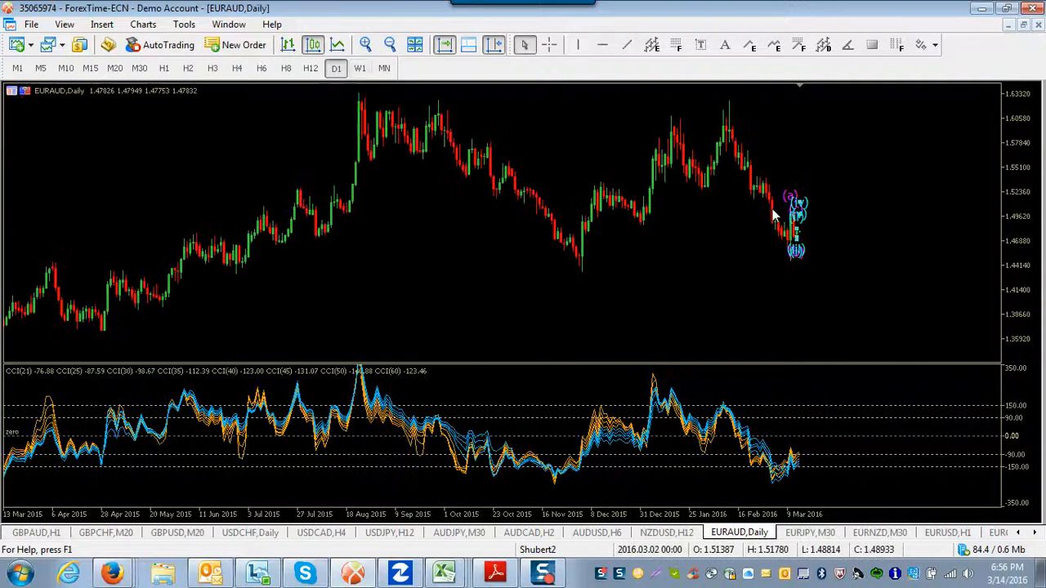
right_click(775, 214)
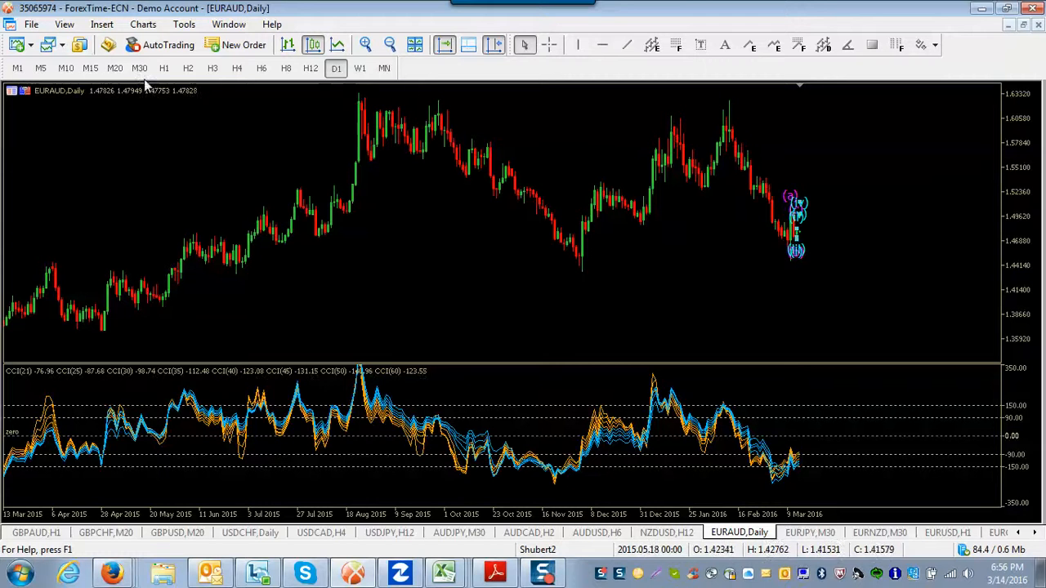
left_click(163, 68)
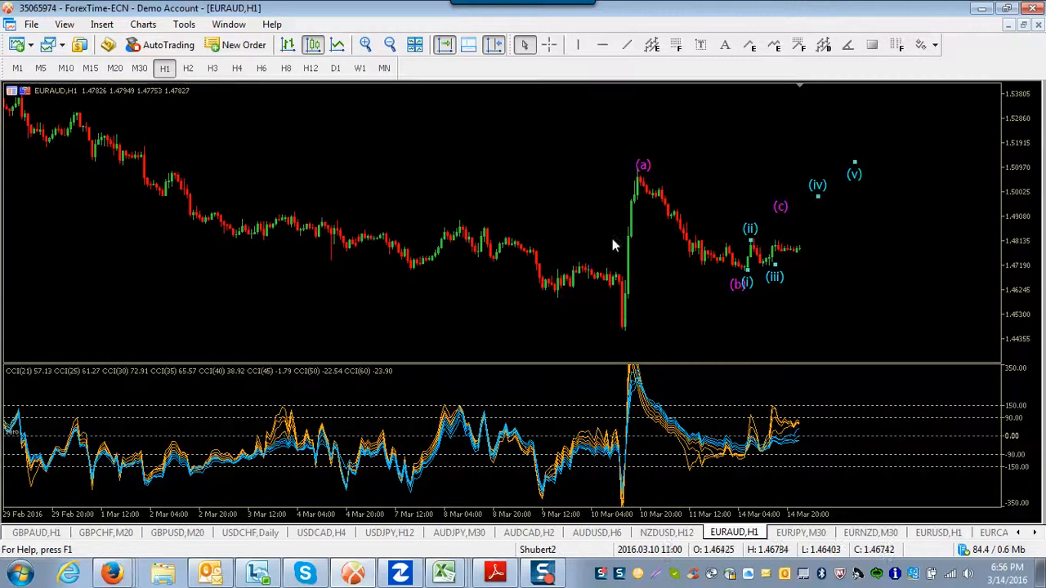
mouse_move(772, 286)
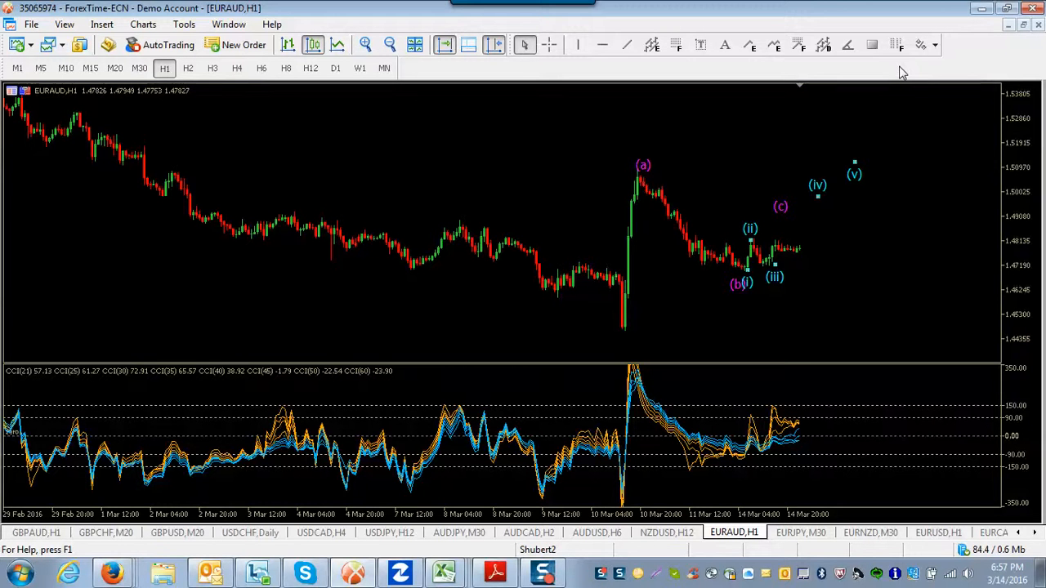
mouse_move(643, 278)
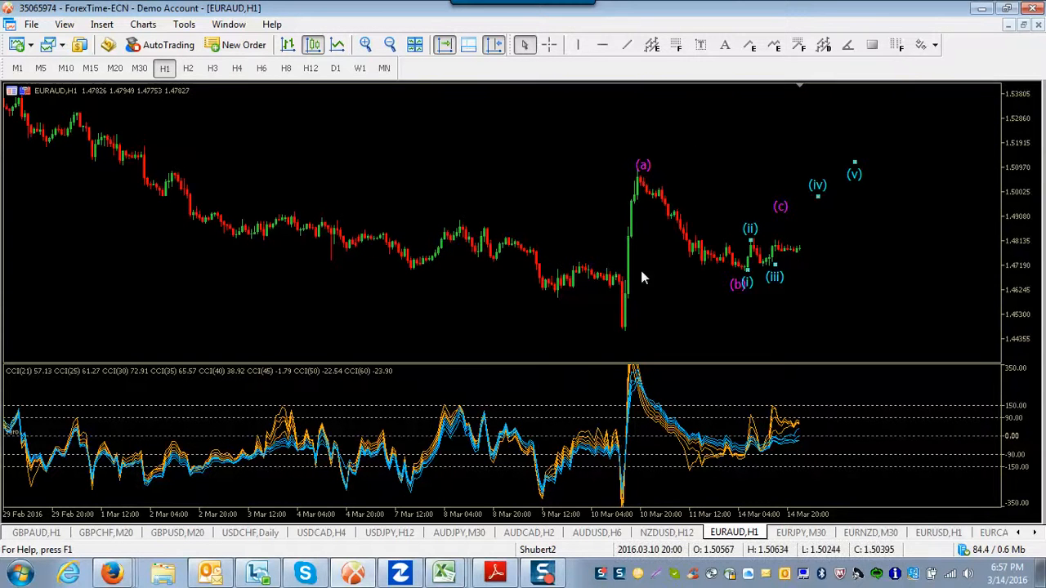
mouse_move(572, 172)
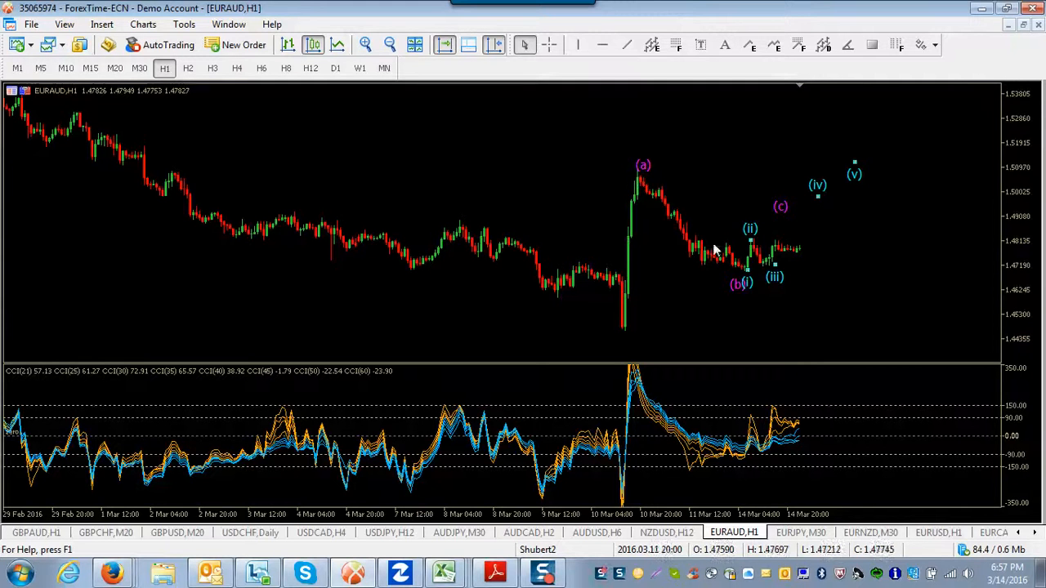
mouse_move(856, 114)
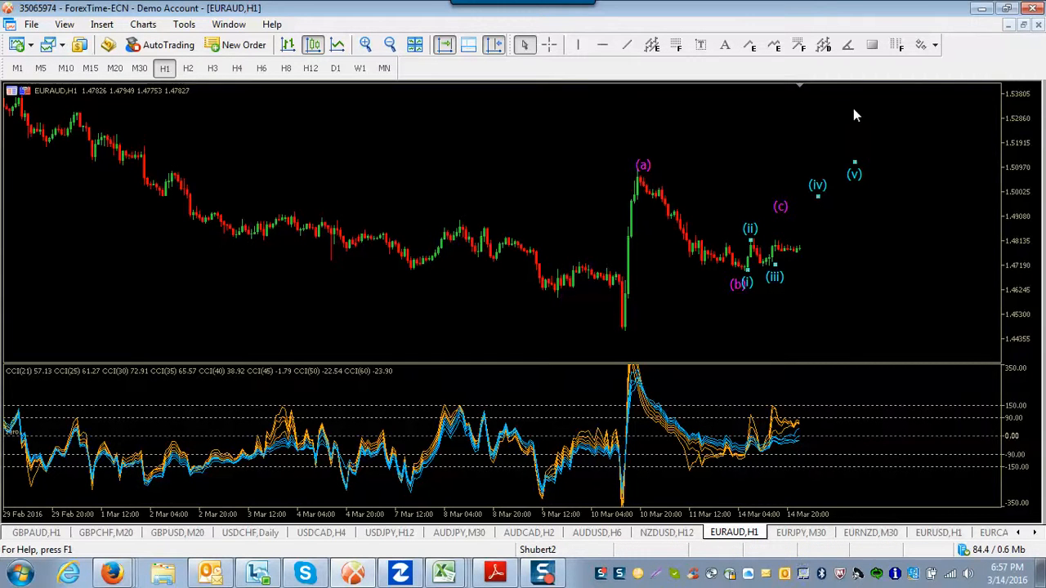
mouse_move(981, 354)
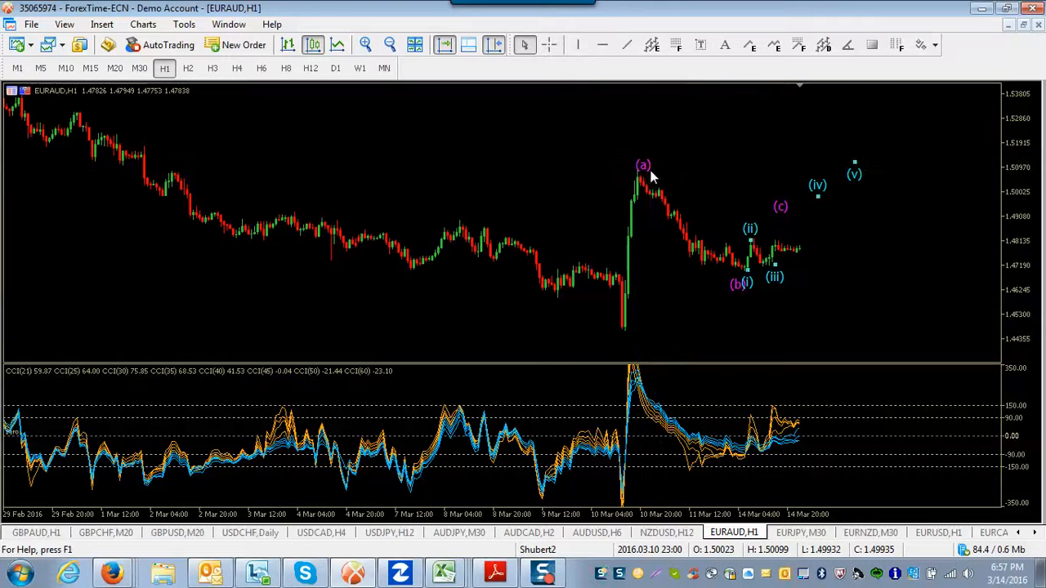
mouse_move(550, 45)
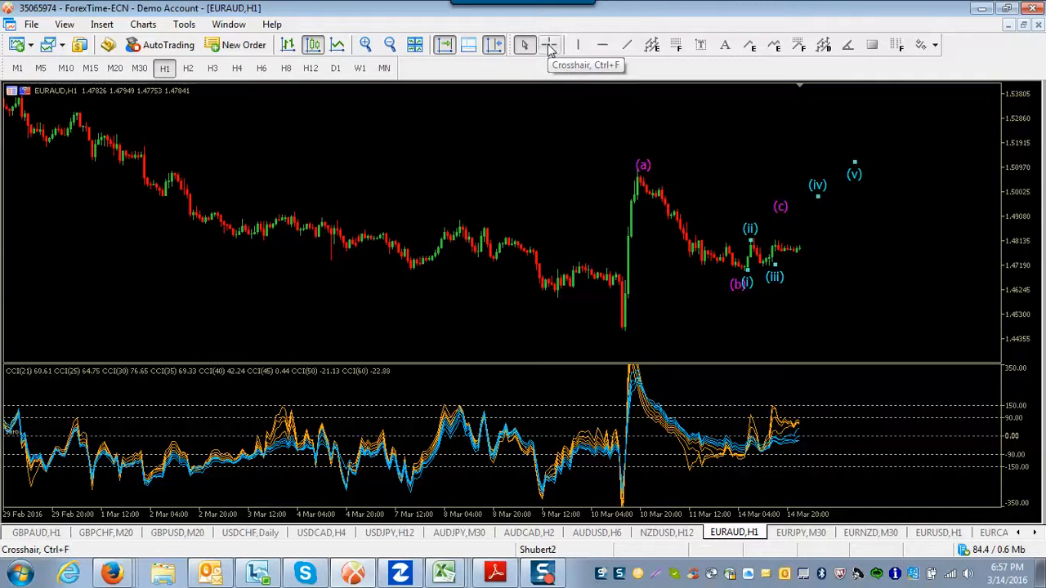
Measure the price distance around wave (iii) with the crosshair tool
left_click(549, 44)
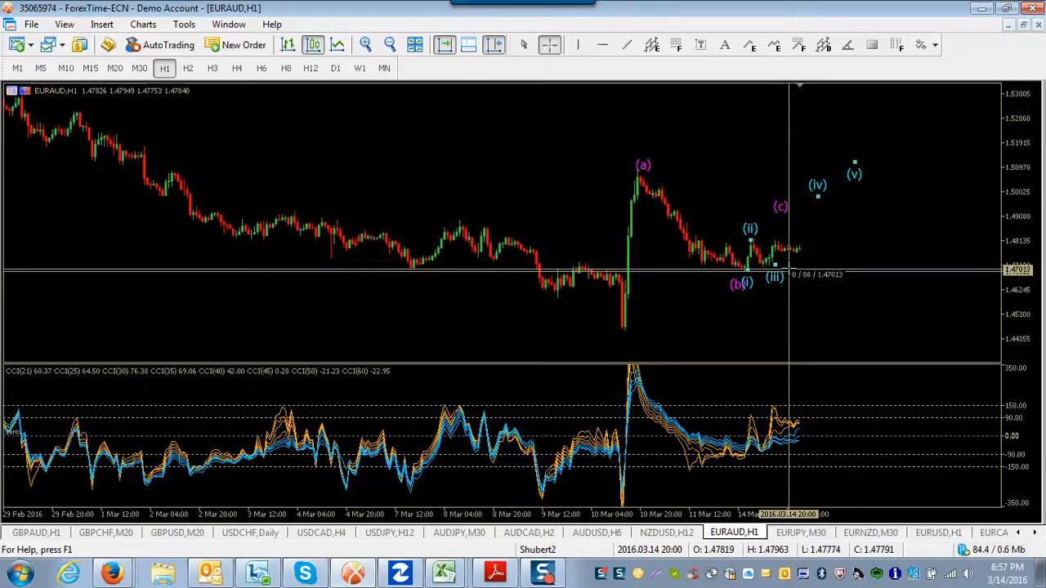
left_click_drag(774, 270, 797, 120)
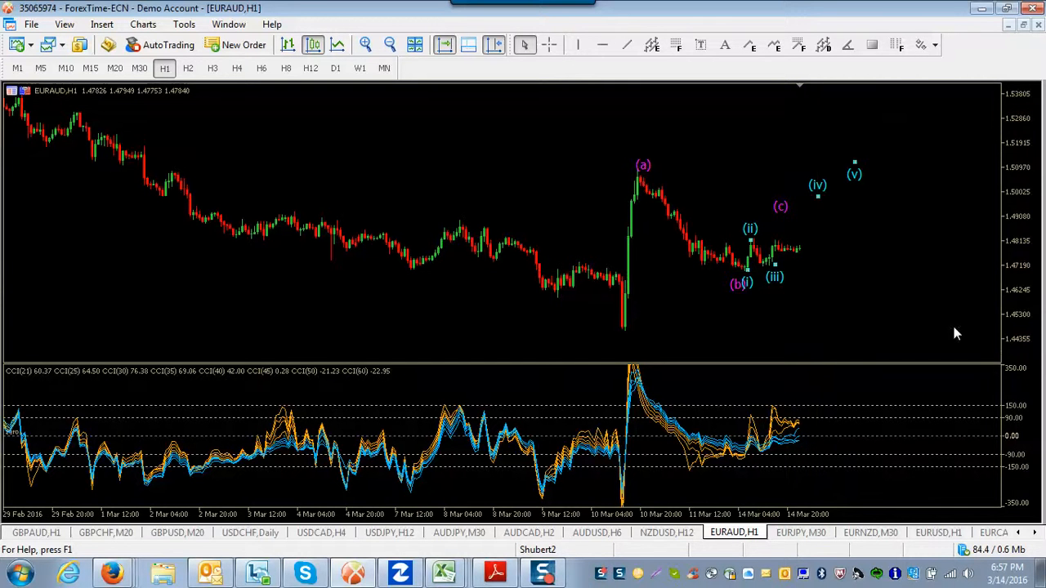
mouse_move(730, 294)
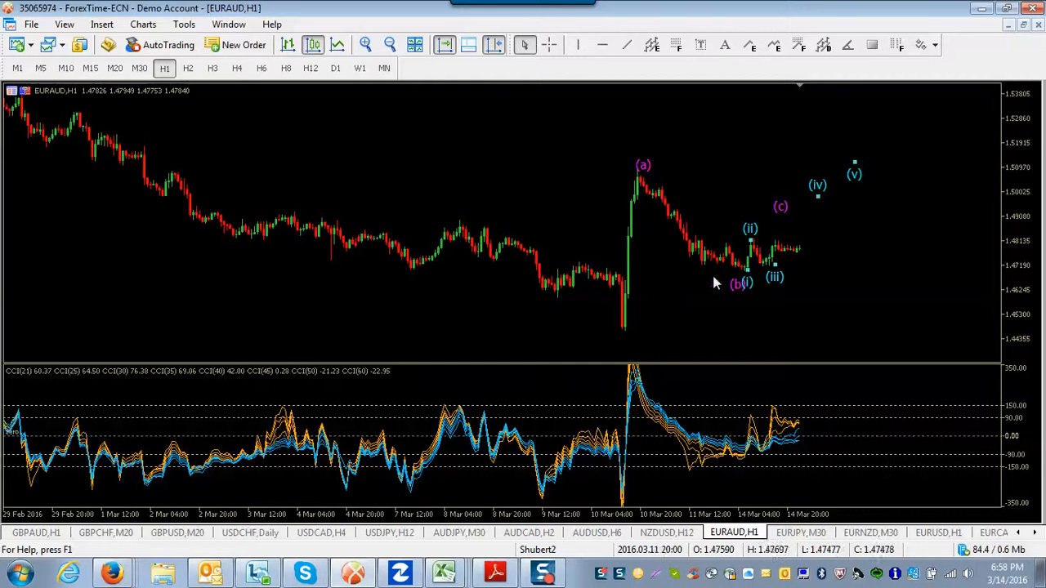
mouse_move(834, 158)
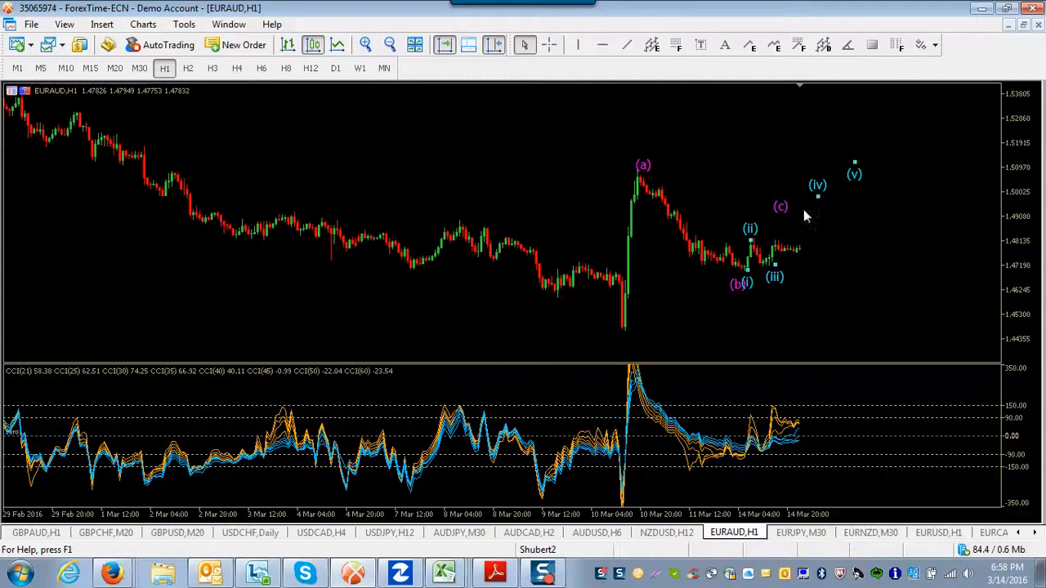
mouse_move(722, 310)
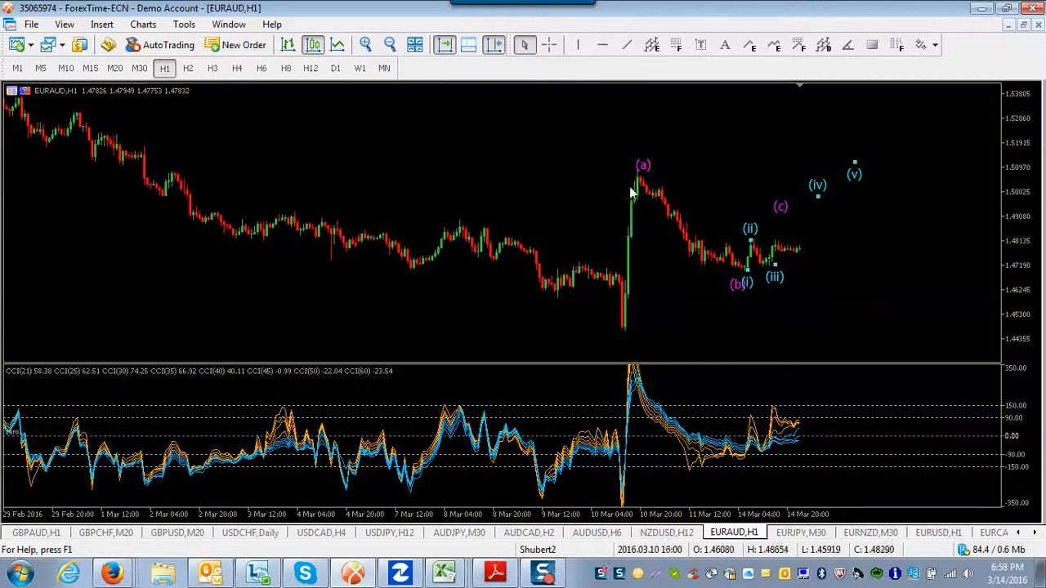
mouse_move(867, 215)
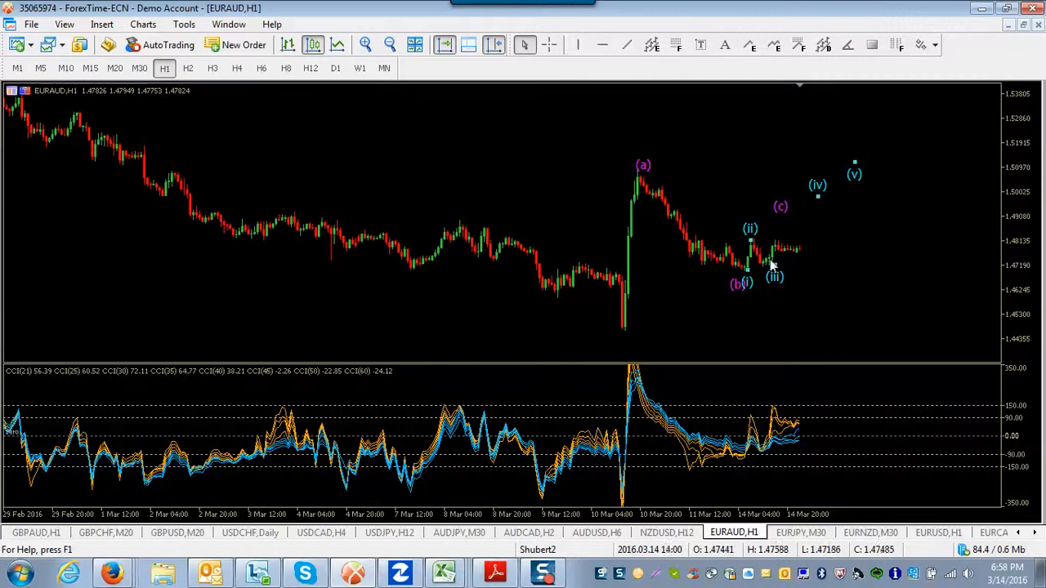
mouse_move(935, 384)
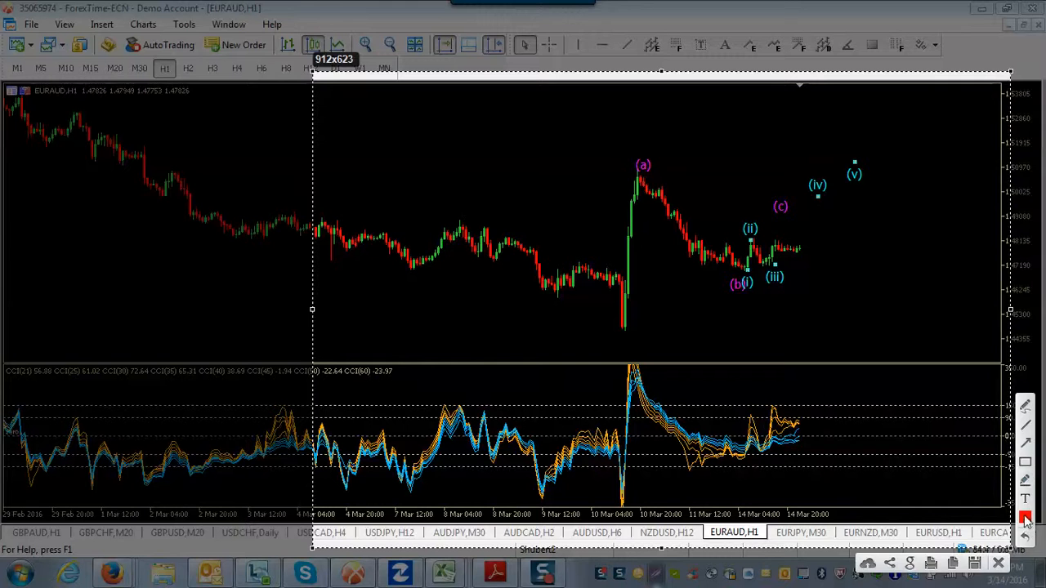
Choose light blue as the annotation stroke colour from the Color dialog
left_click(1026, 517)
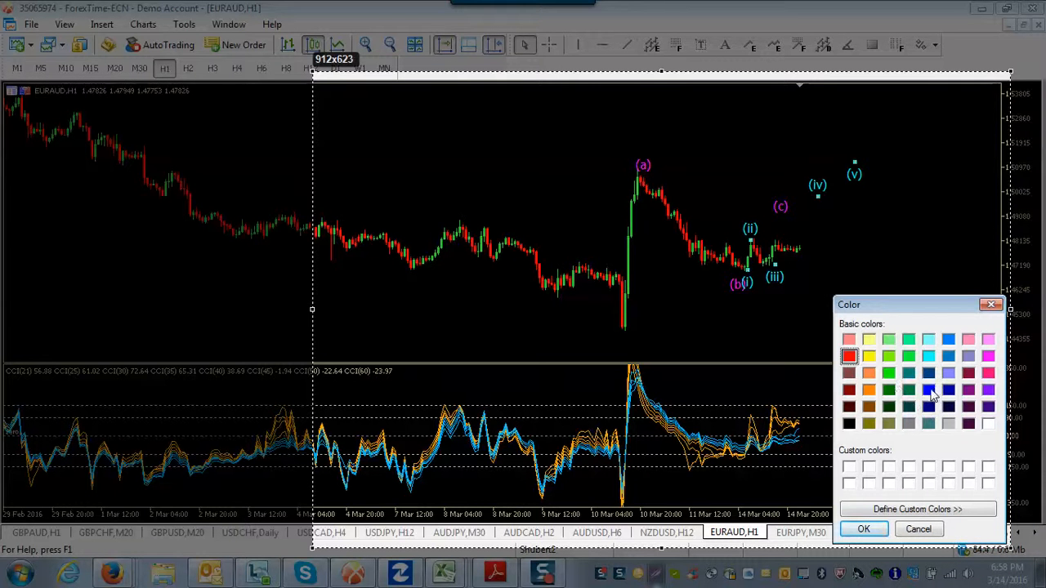
mouse_move(929, 392)
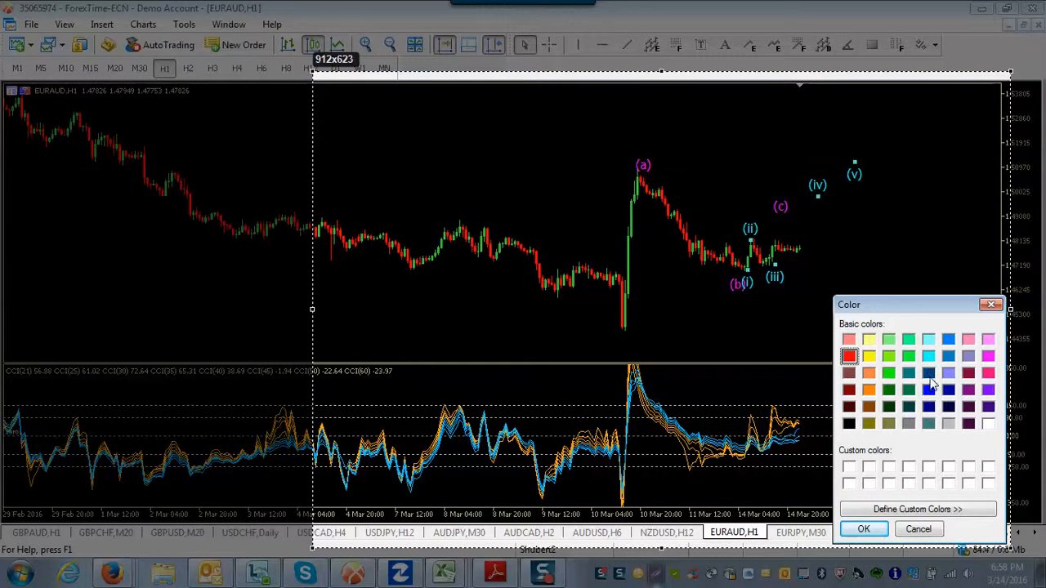
left_click(929, 356)
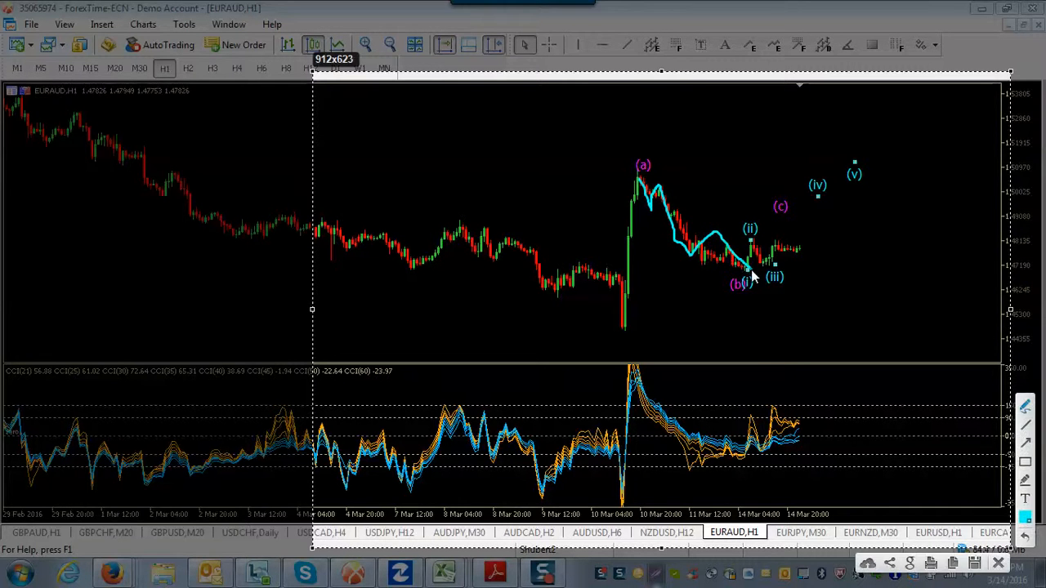
mouse_move(349, 193)
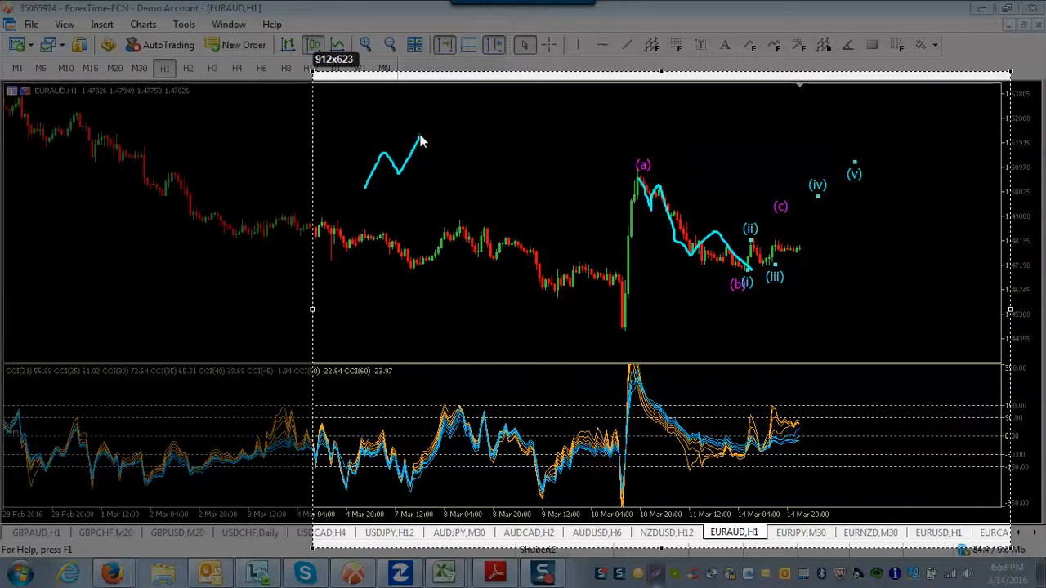
Extend the light-blue rising zigzag toward the top of the chart
left_click_drag(421, 135, 474, 88)
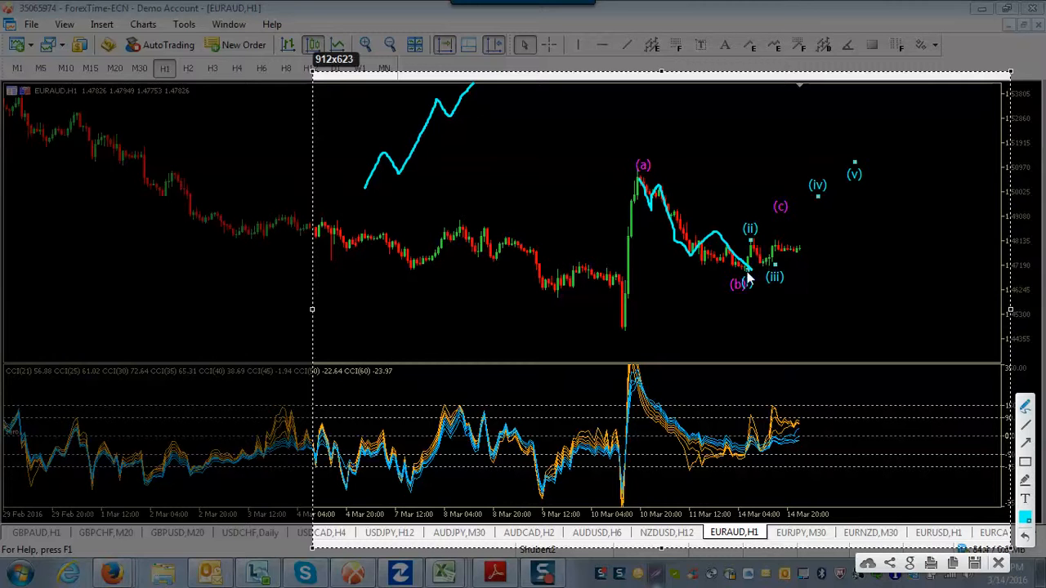
mouse_move(815, 229)
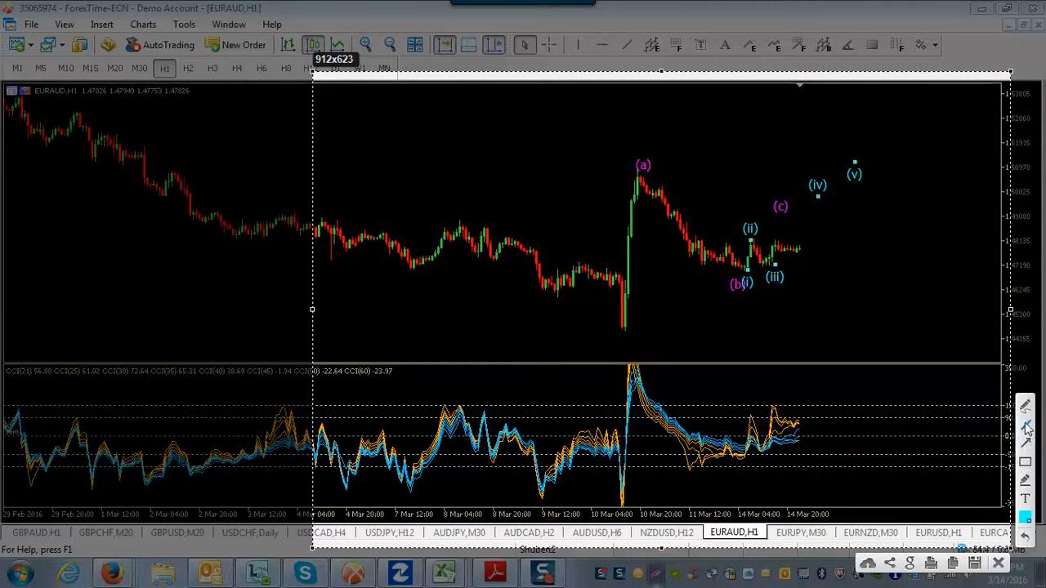
mouse_move(751, 273)
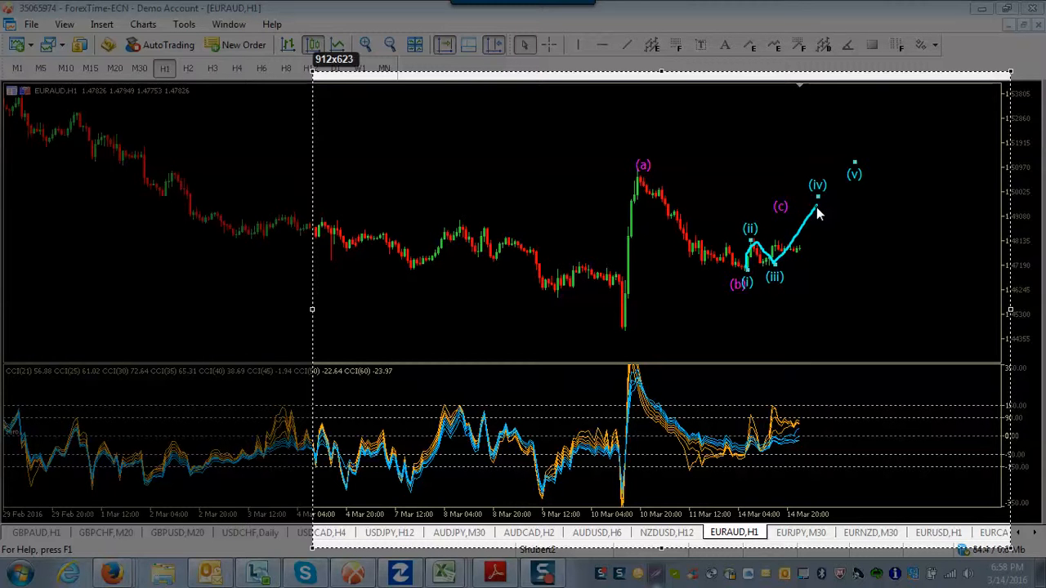
mouse_move(817, 221)
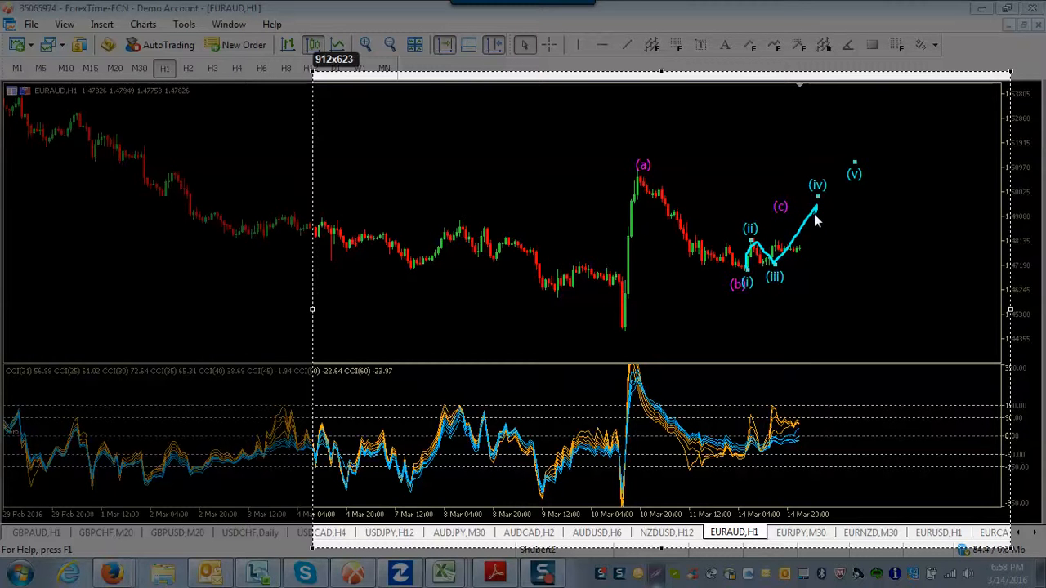
Sketch price dropping sharply after wave (iv) in light blue
left_click_drag(817, 212, 867, 351)
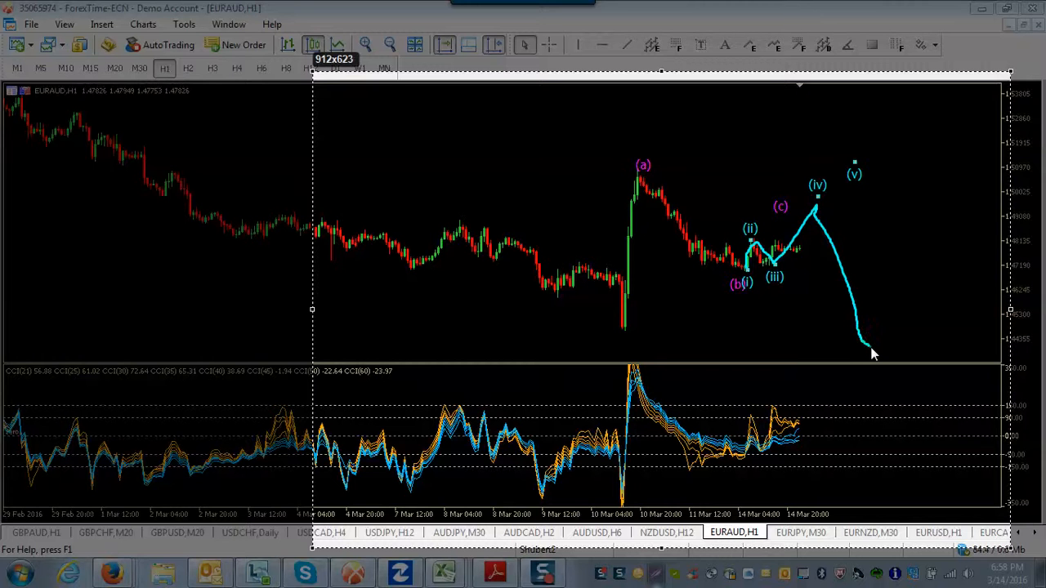
mouse_move(879, 348)
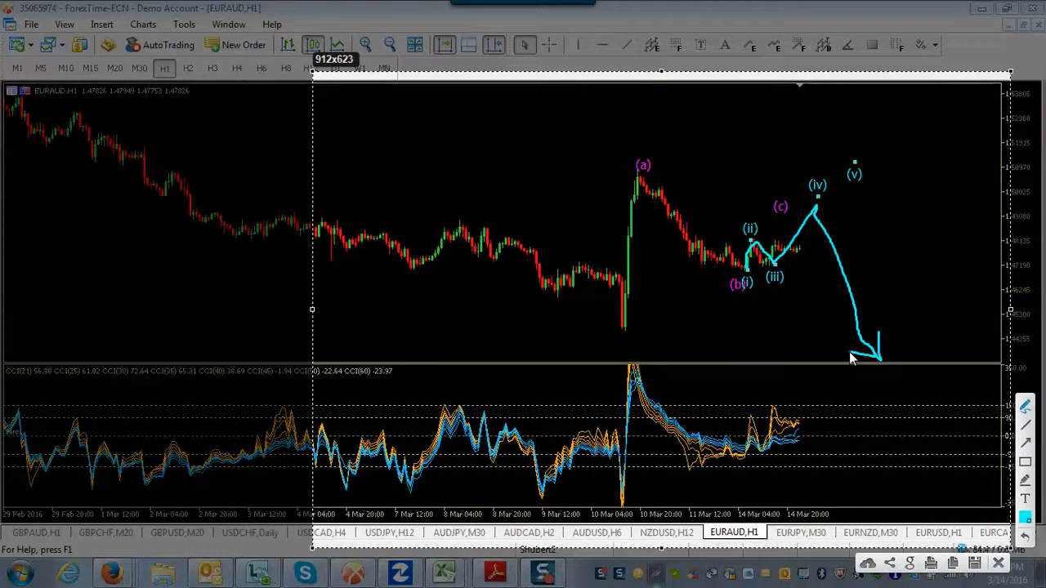
mouse_move(690, 319)
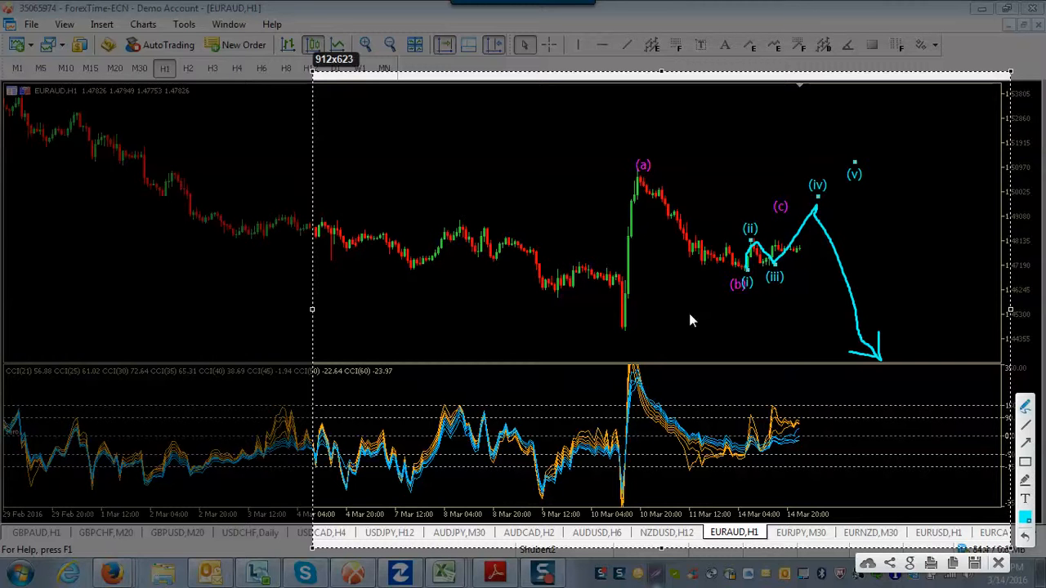
mouse_move(1006, 526)
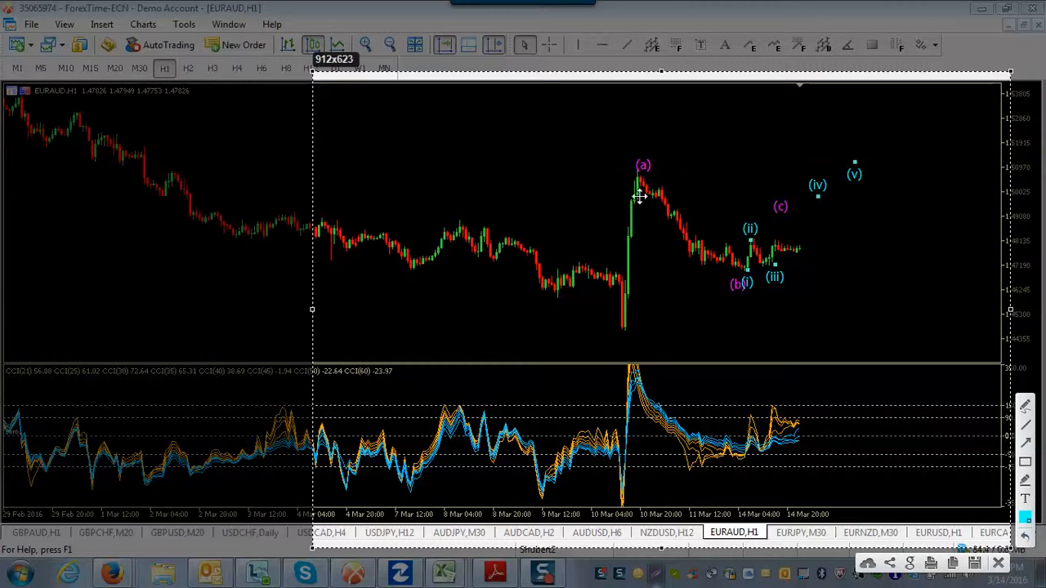
mouse_move(630, 170)
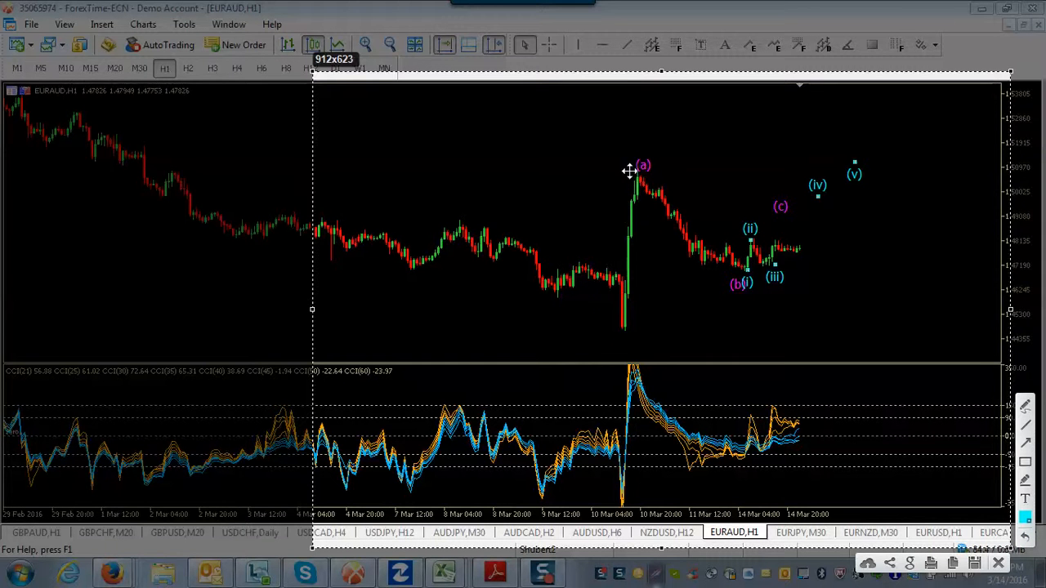
mouse_move(633, 181)
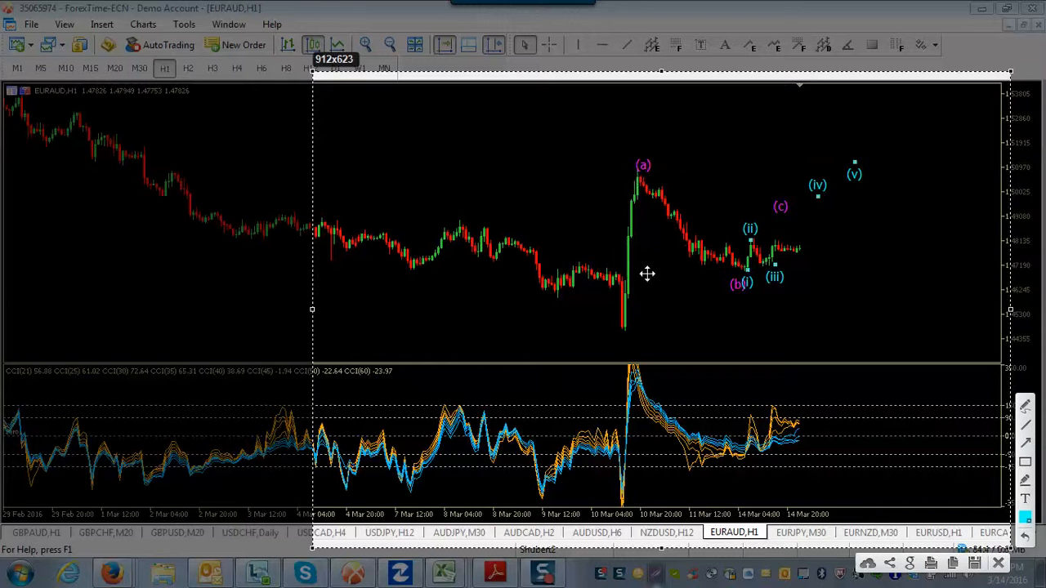
mouse_move(739, 273)
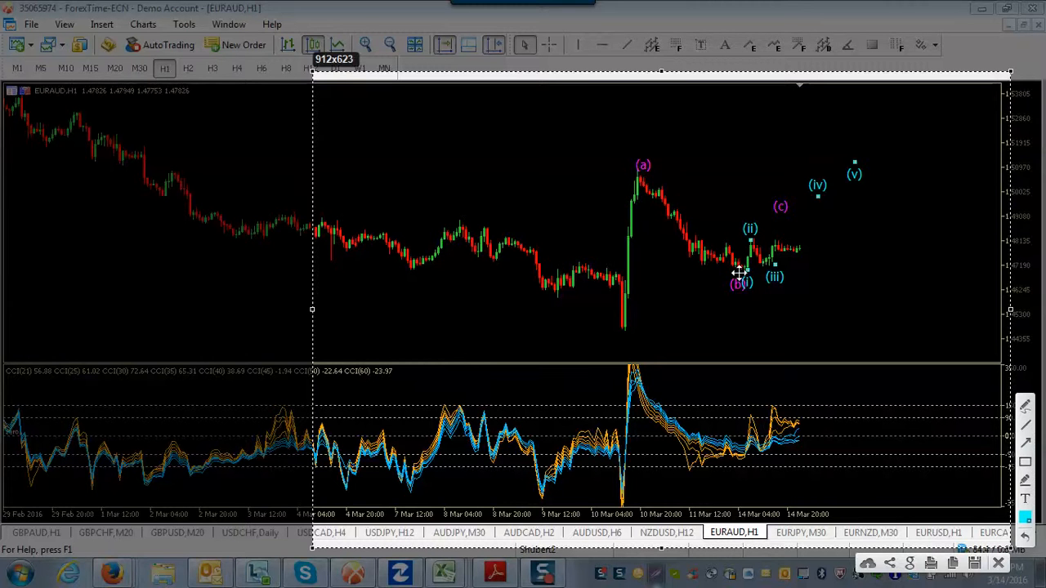
mouse_move(810, 215)
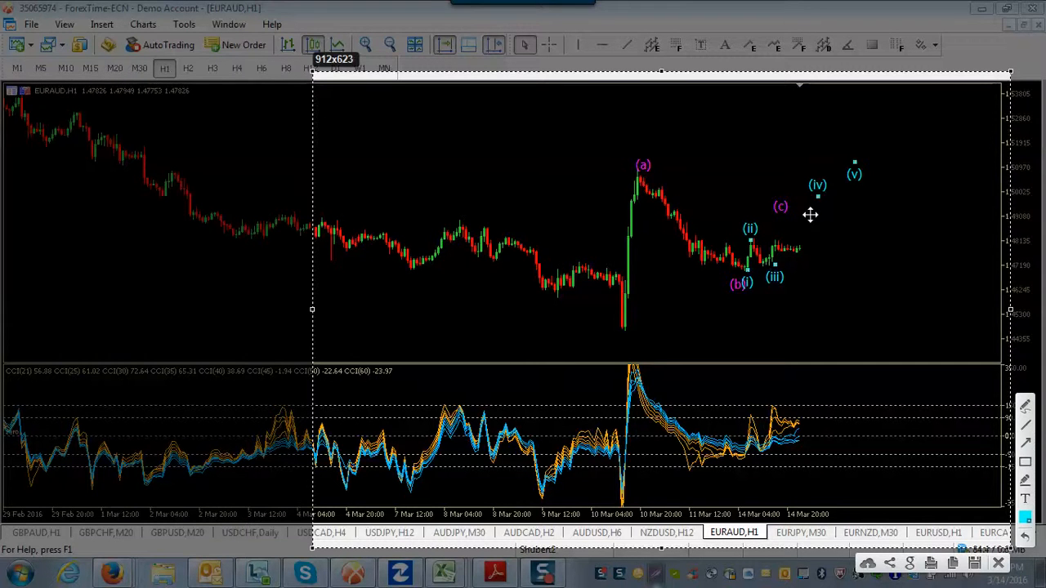
mouse_move(913, 360)
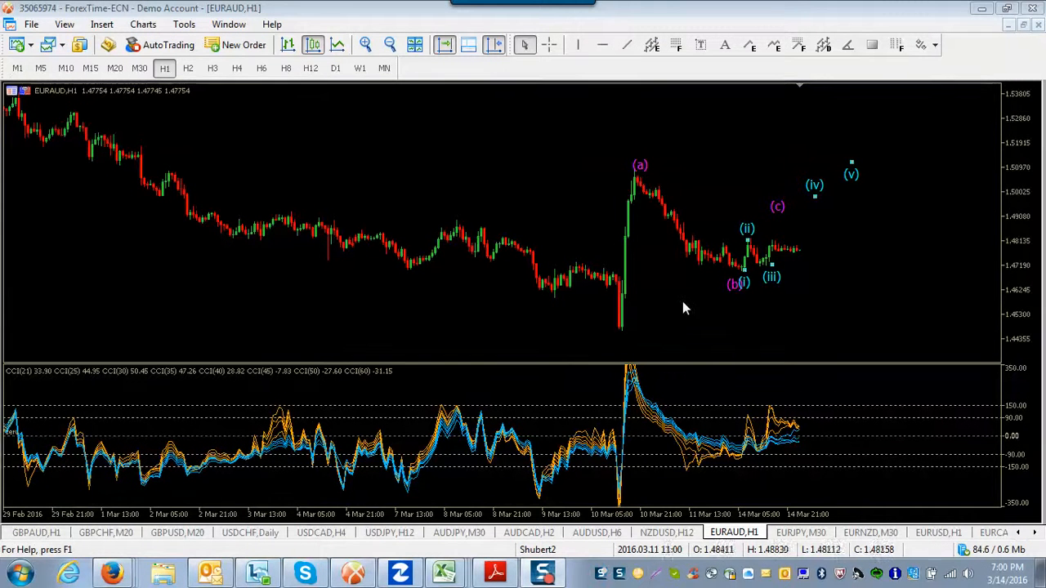
mouse_move(630, 260)
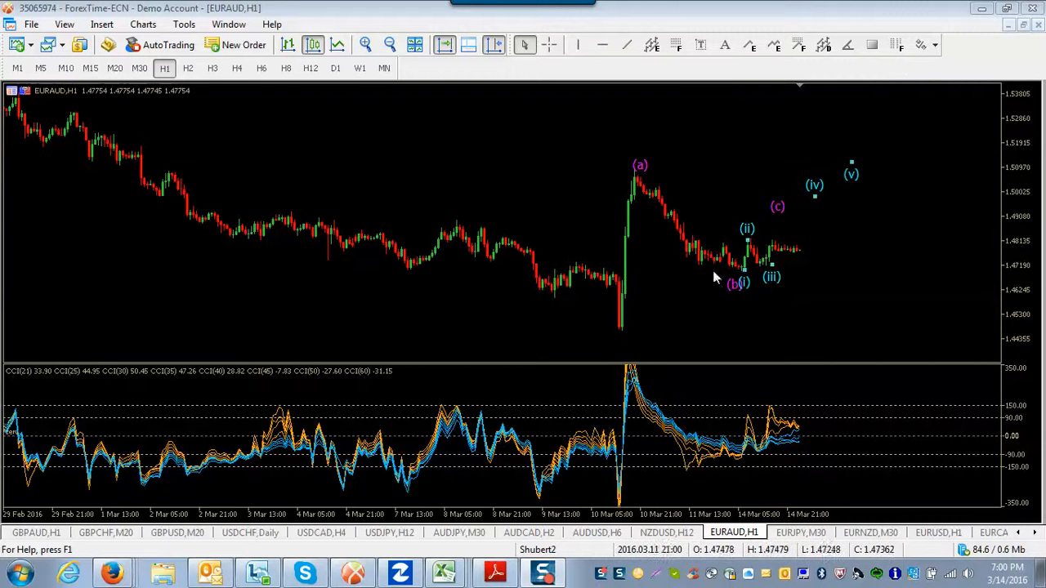
mouse_move(854, 109)
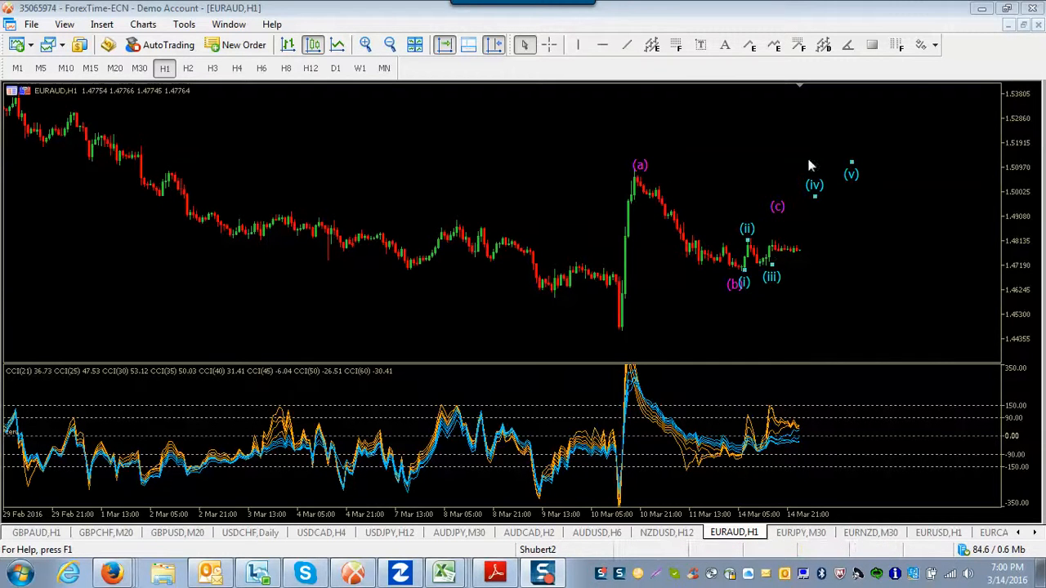
mouse_move(846, 104)
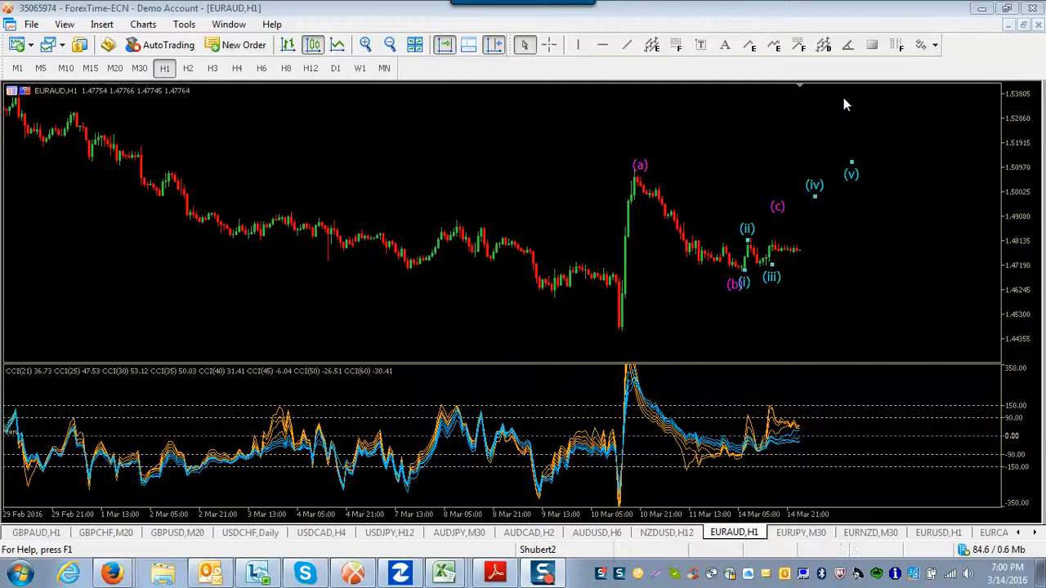
mouse_move(640, 193)
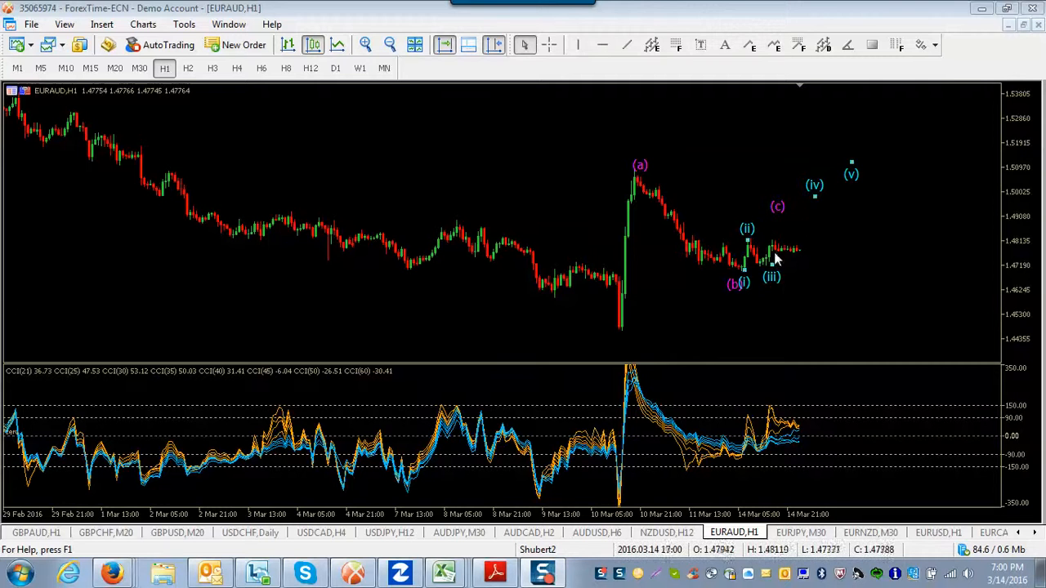
mouse_move(805, 227)
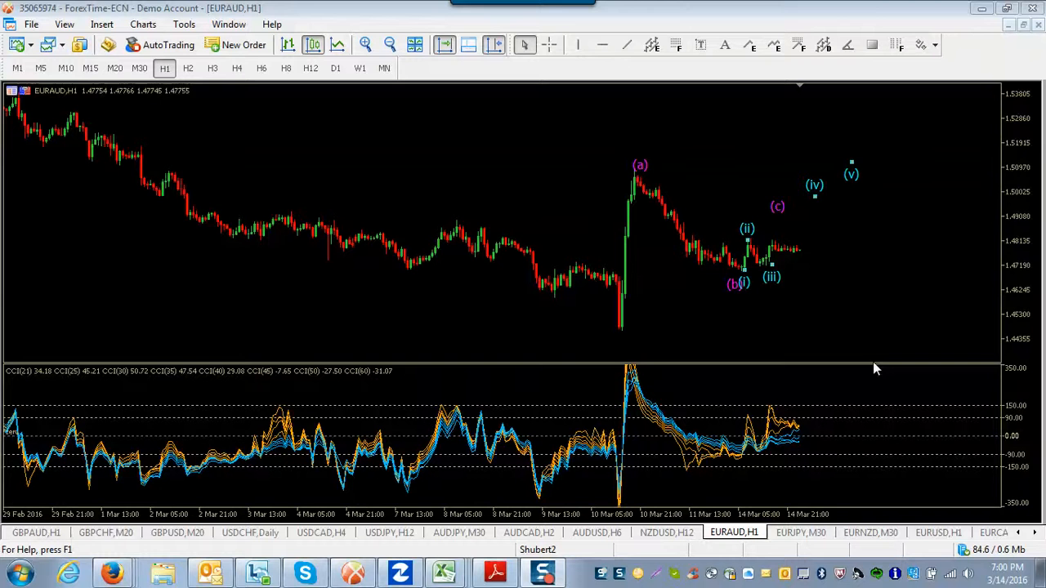
mouse_move(569, 129)
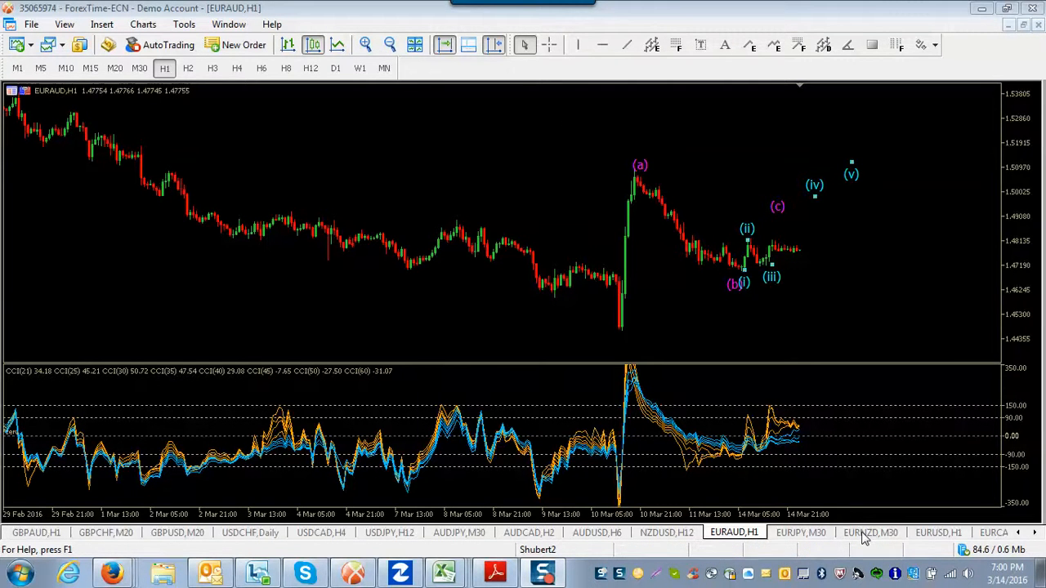
Bring up the EURNZD,M30 chart with its wave labels
left_click(871, 533)
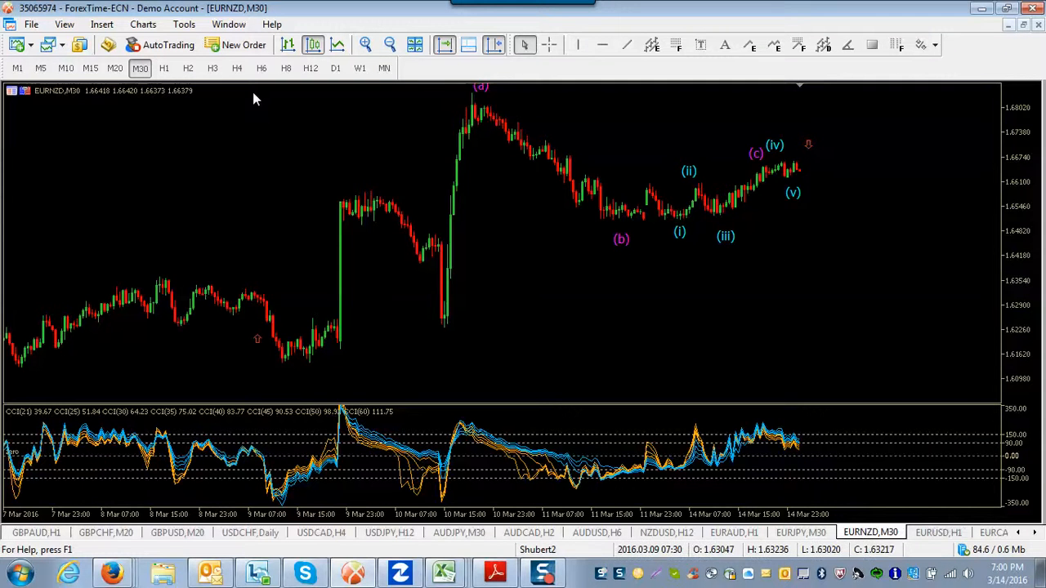
View EURNZD on the hourly timeframe, then switch to the EURCAD chart
left_click(164, 68)
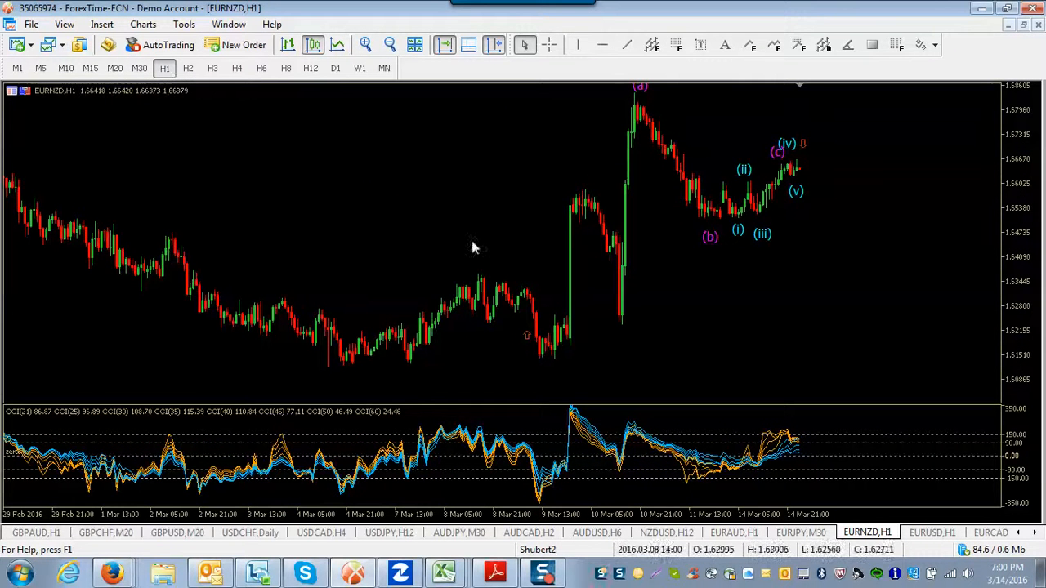
mouse_move(735, 221)
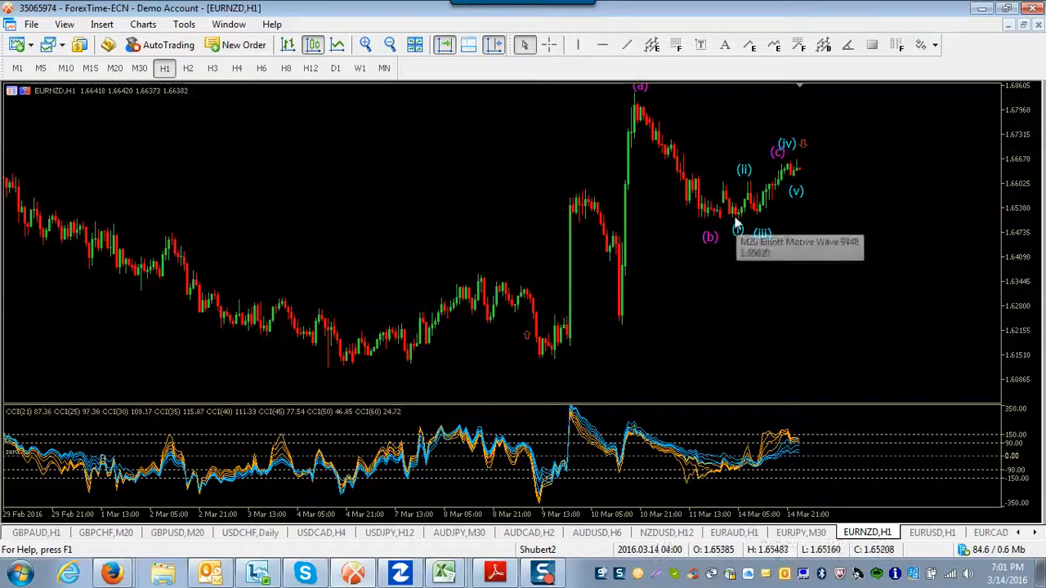
mouse_move(646, 131)
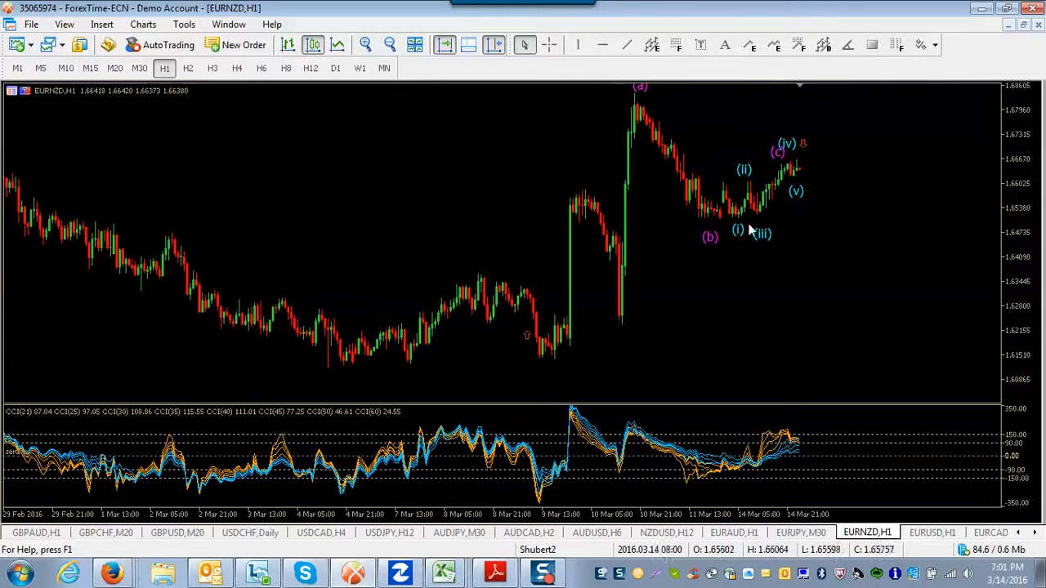
mouse_move(638, 250)
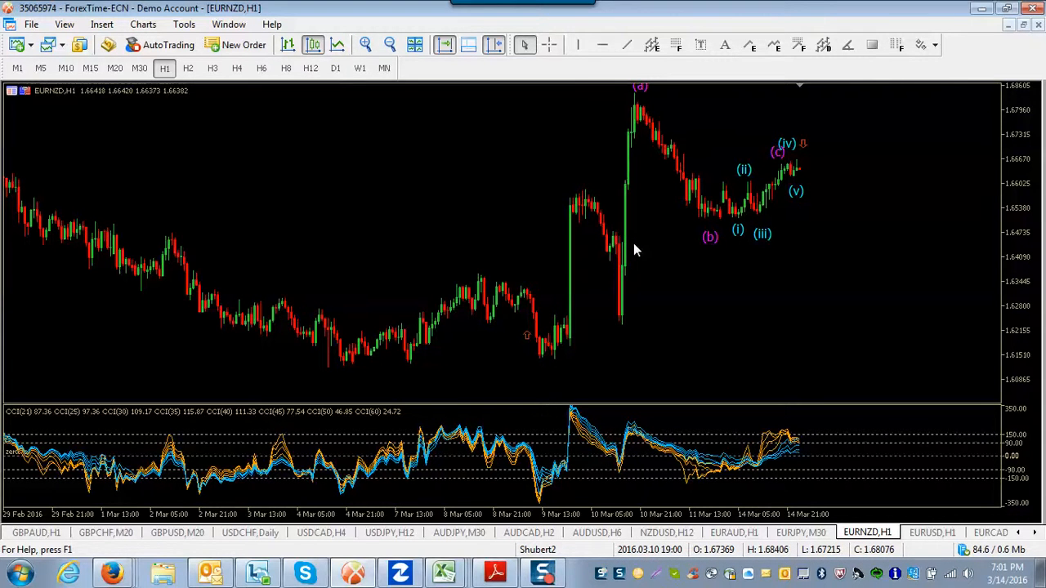
mouse_move(838, 90)
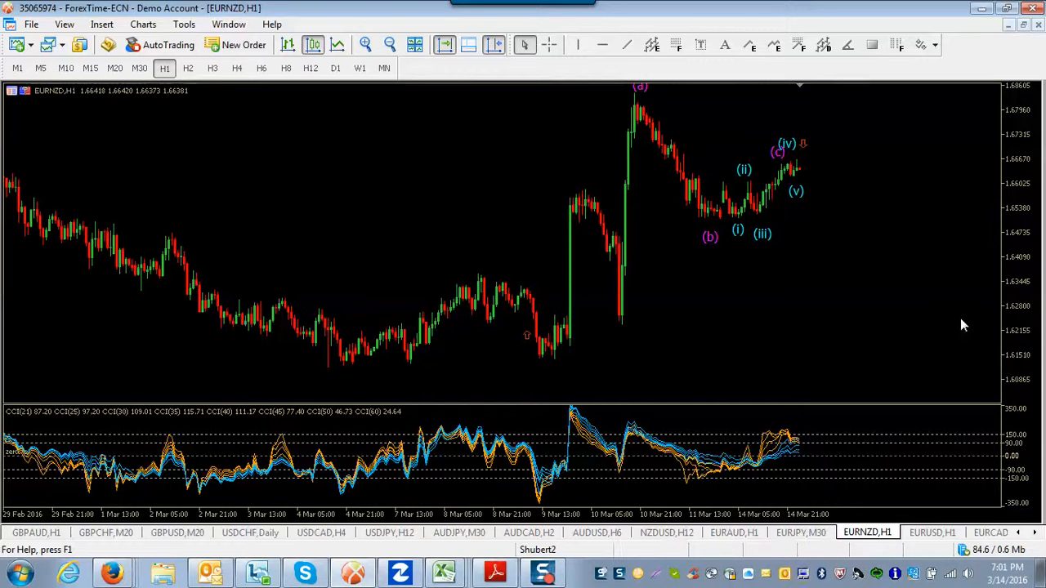
mouse_move(856, 80)
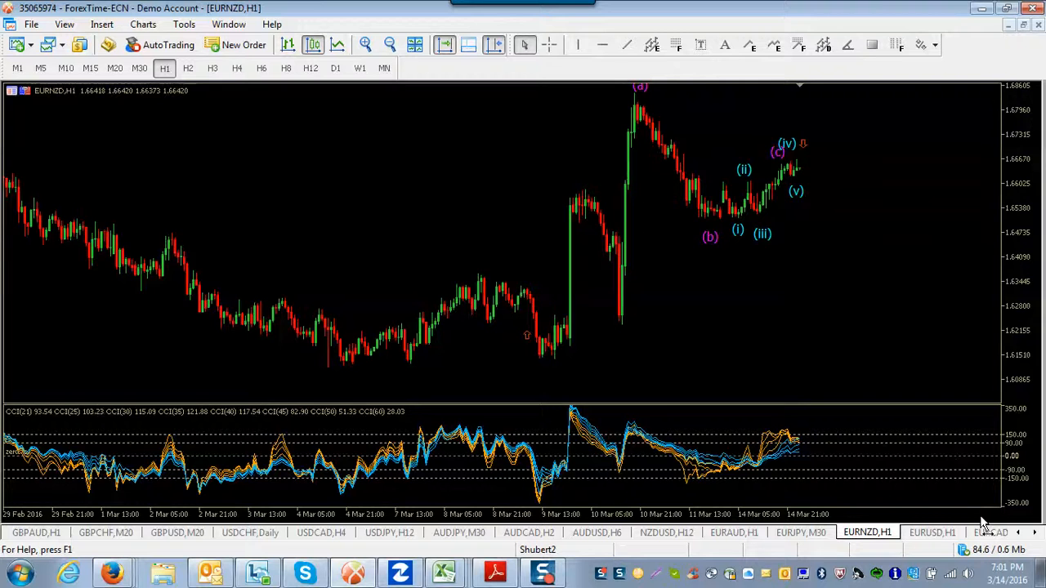
left_click(990, 532)
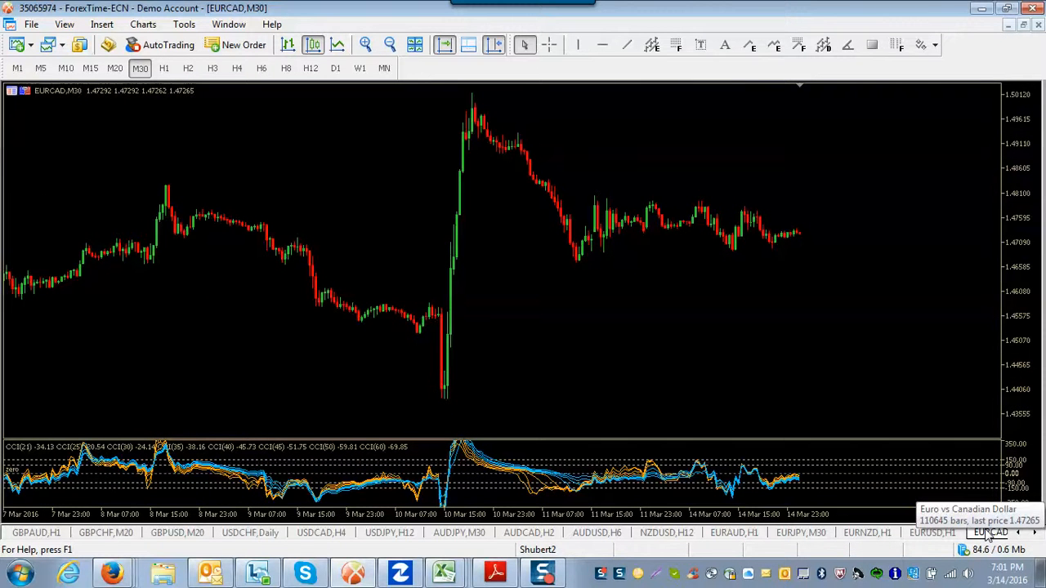
Bring up the EURUSD hourly chart for comparison
left_click(932, 532)
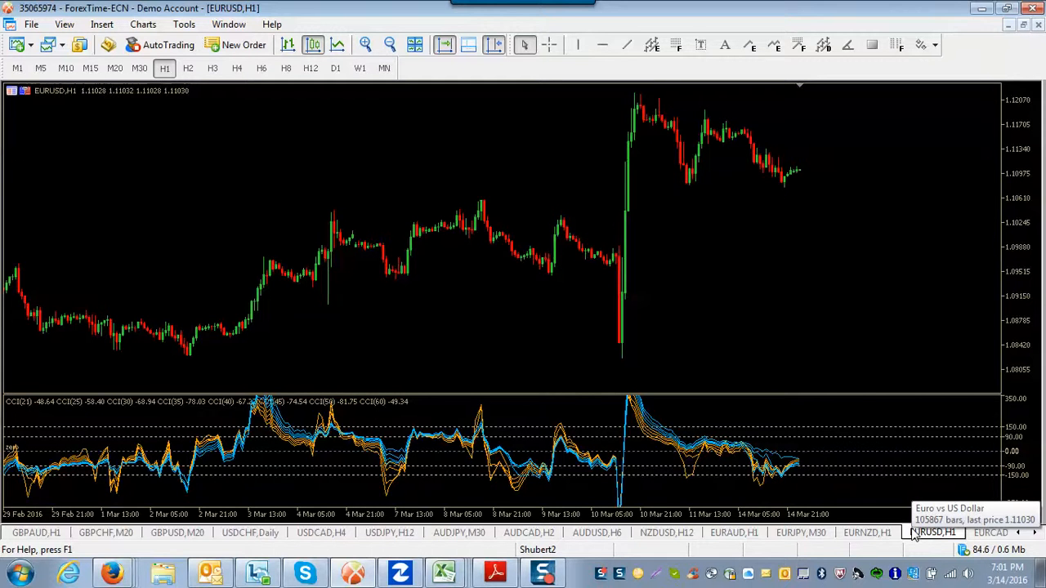
mouse_move(699, 208)
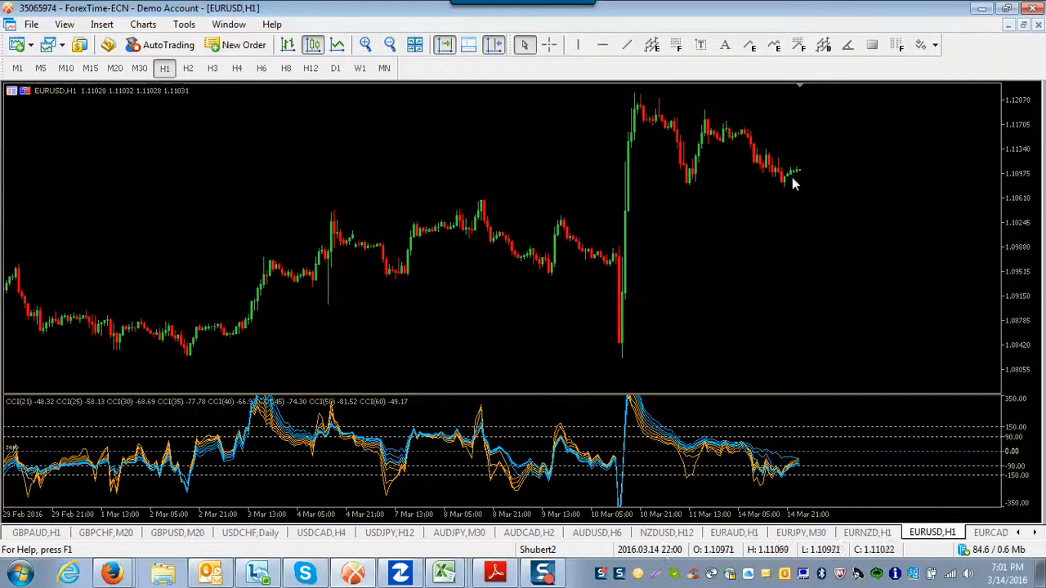
mouse_move(818, 183)
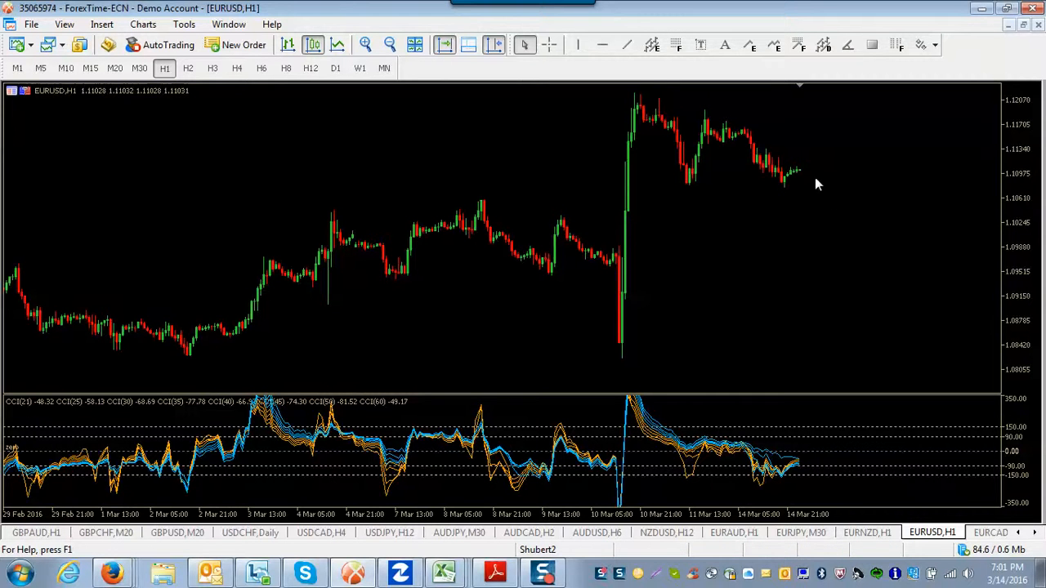
mouse_move(823, 215)
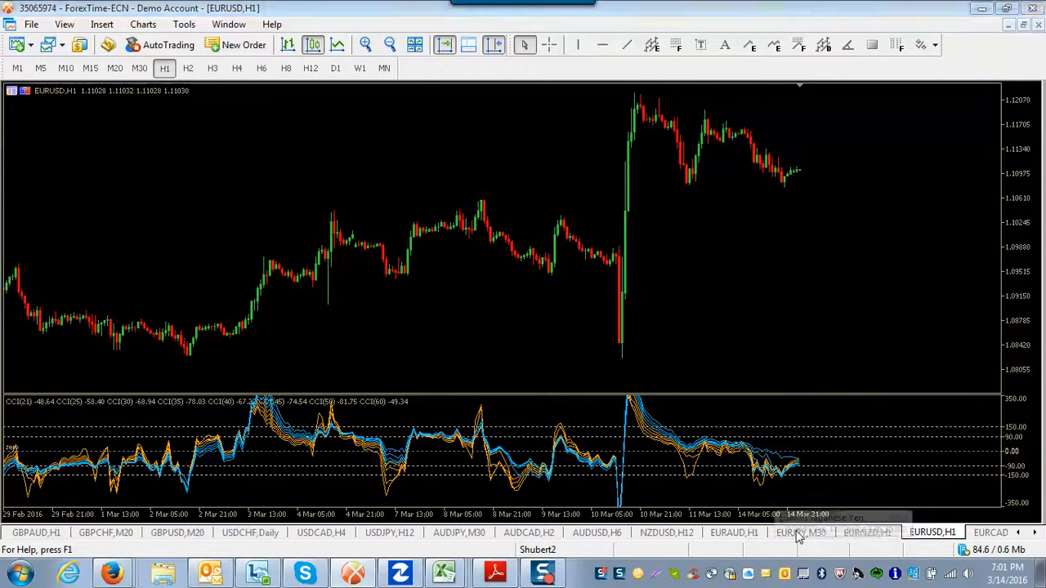
View the EURJPY chart on hourly, four-hour and thirty-minute timeframes
left_click(801, 533)
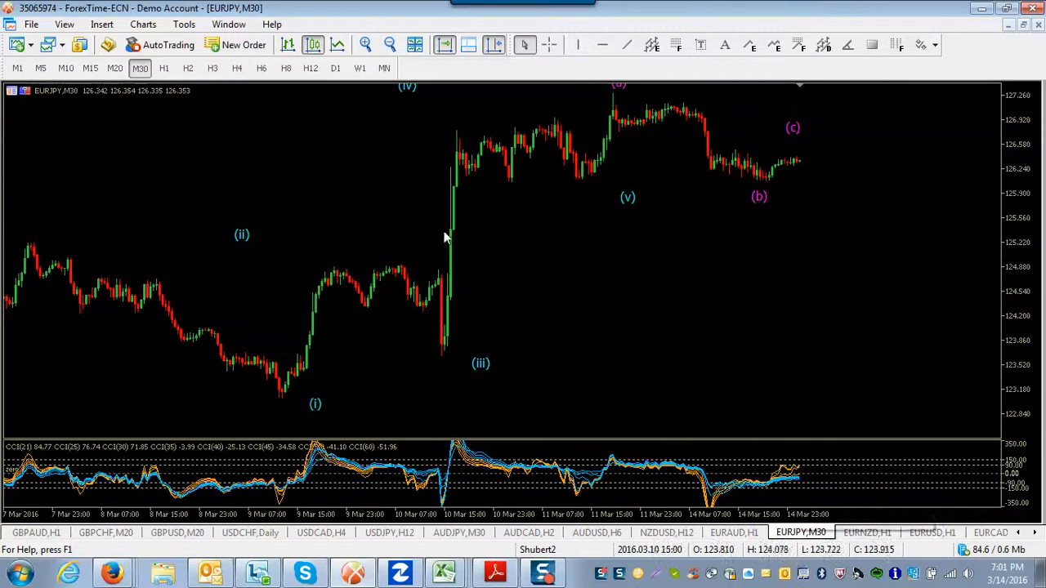
left_click(164, 67)
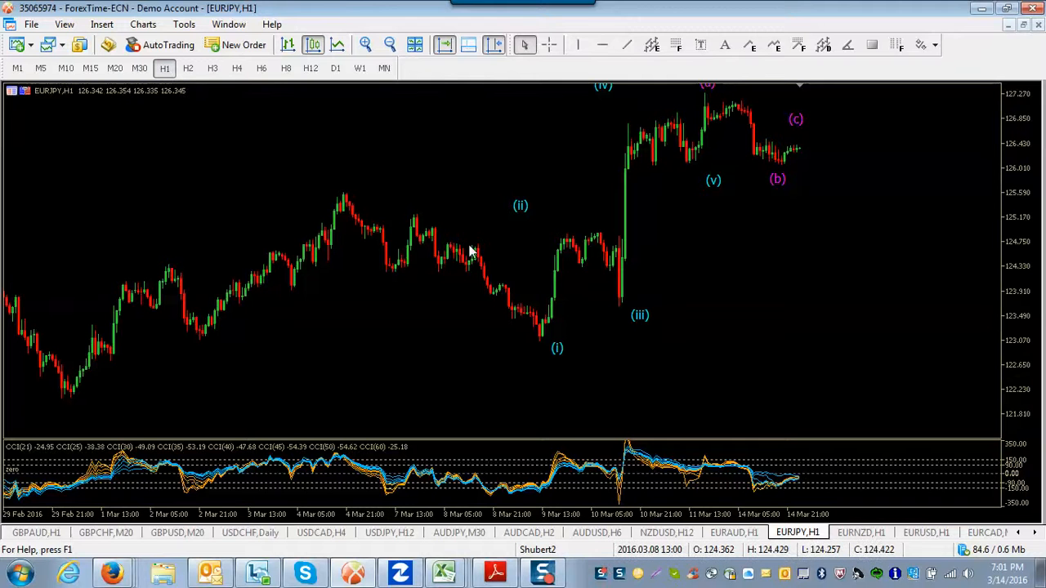
mouse_move(640, 345)
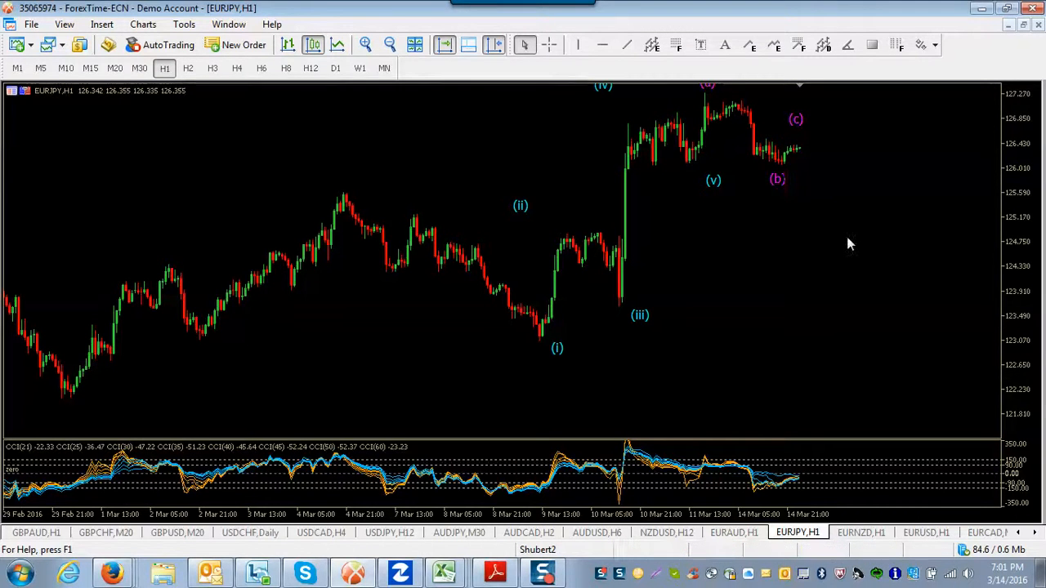
mouse_move(833, 196)
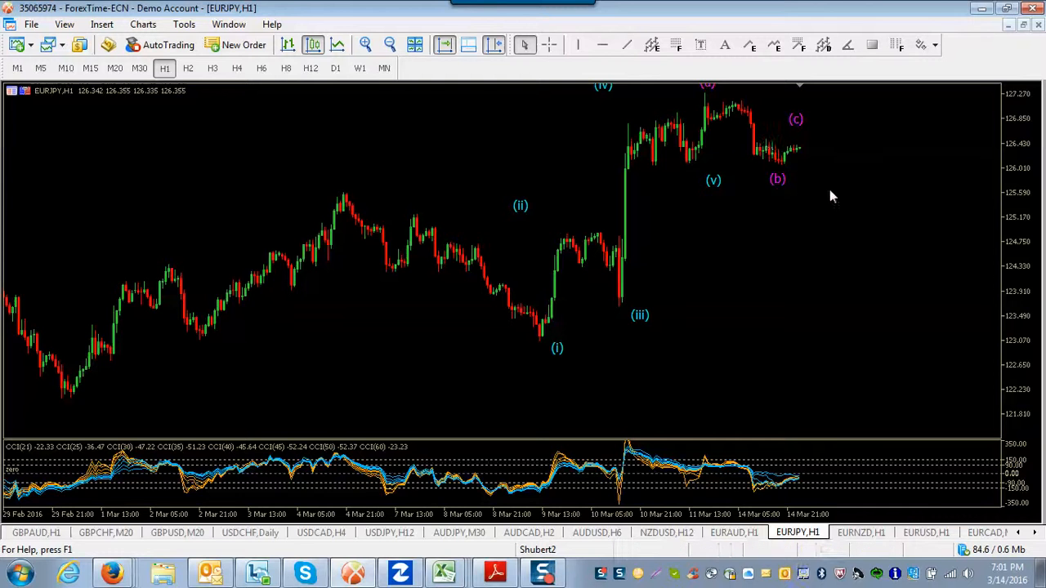
left_click(237, 68)
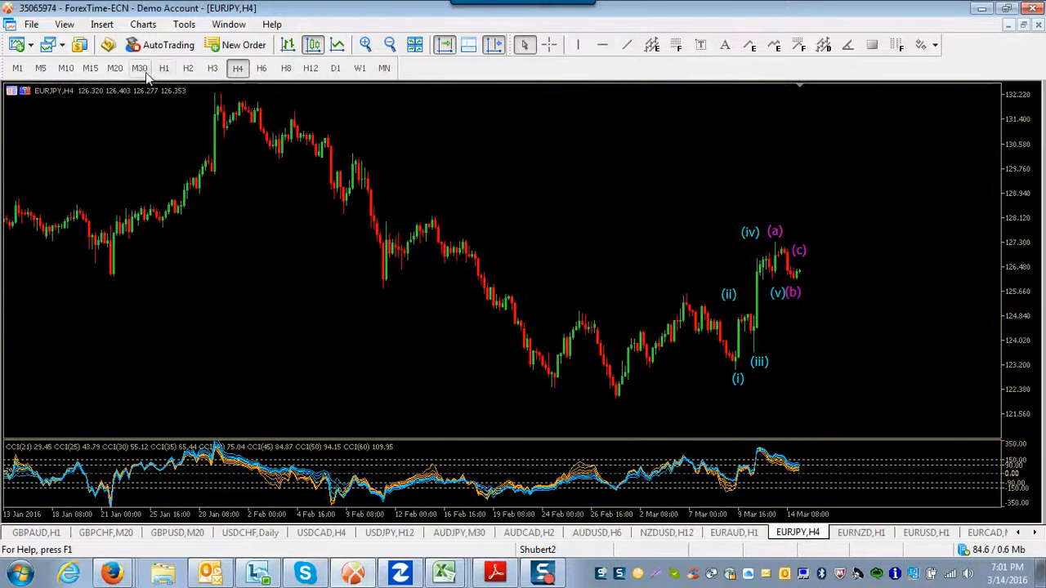
left_click(139, 68)
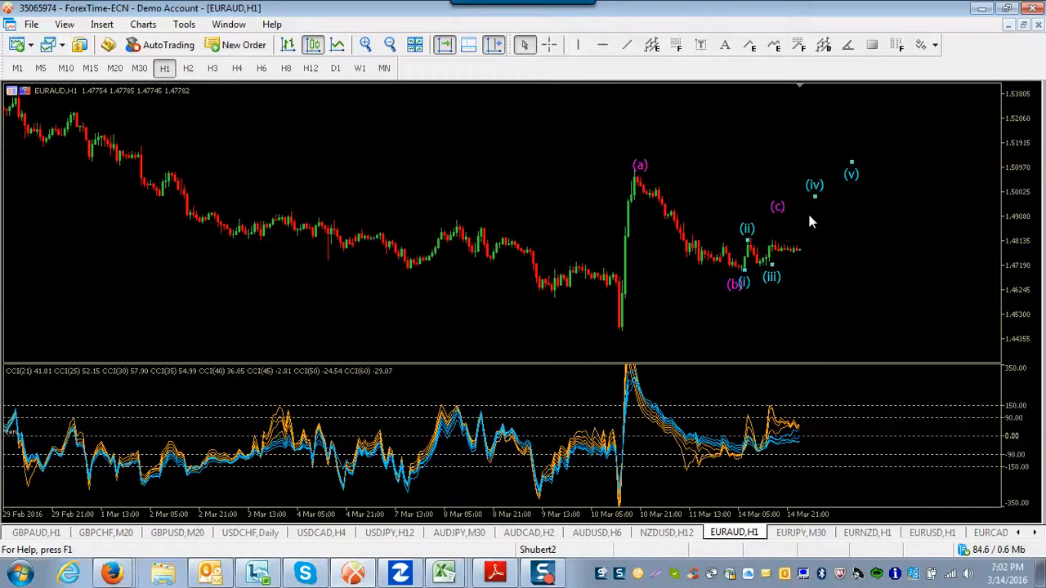
mouse_move(867, 310)
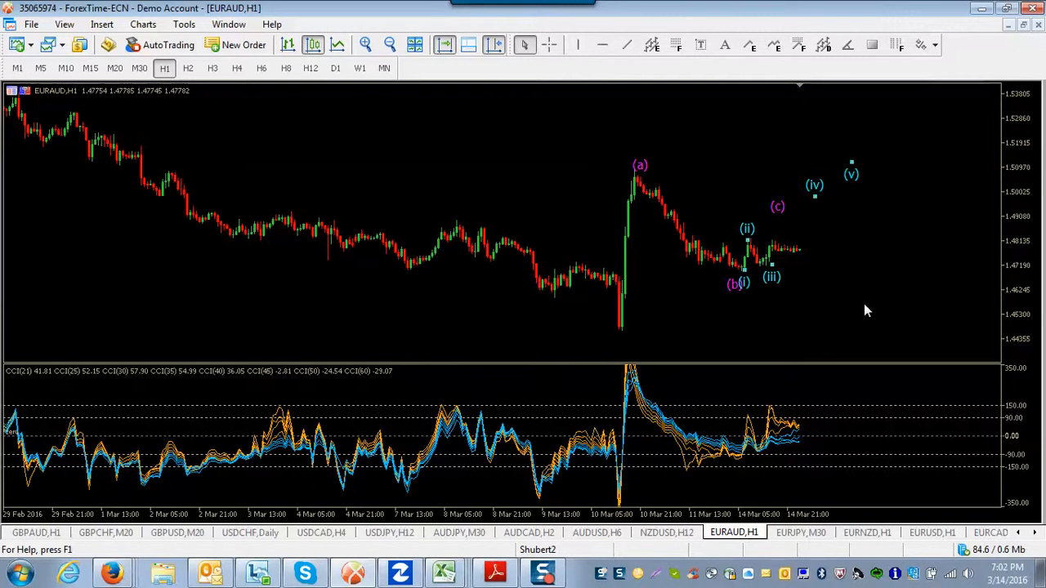
mouse_move(850, 314)
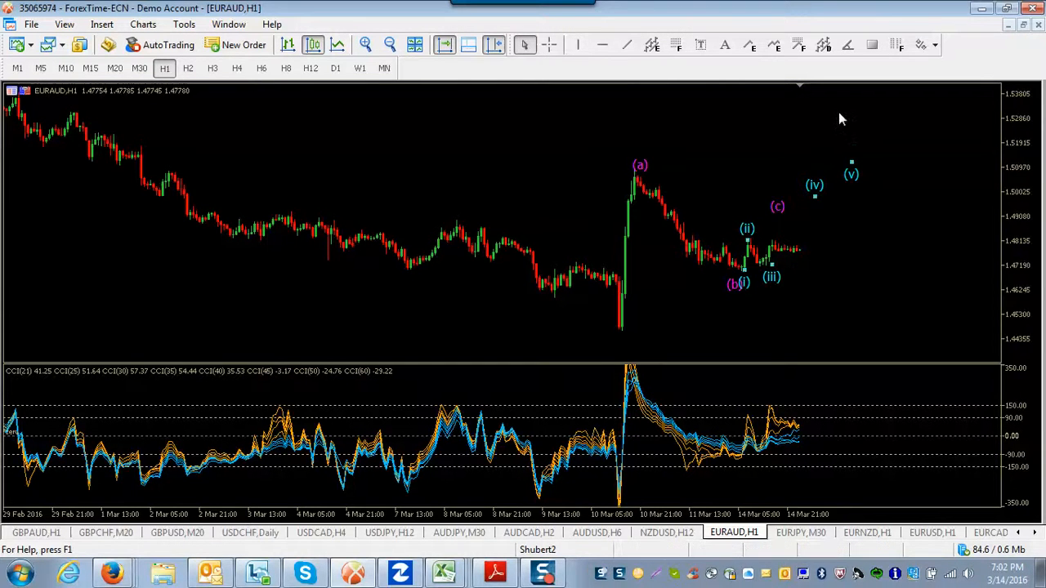
mouse_move(804, 252)
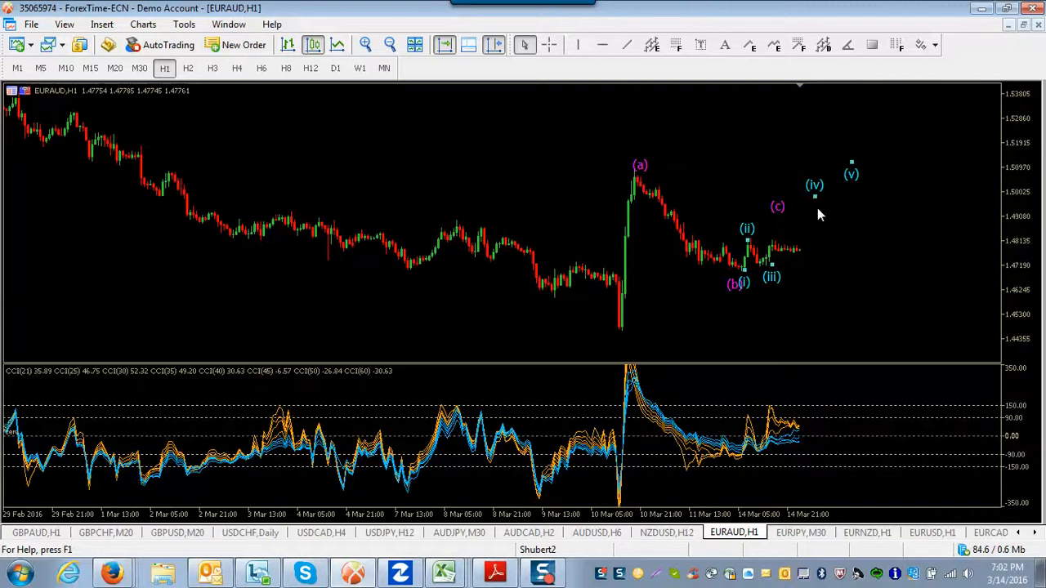
mouse_move(816, 223)
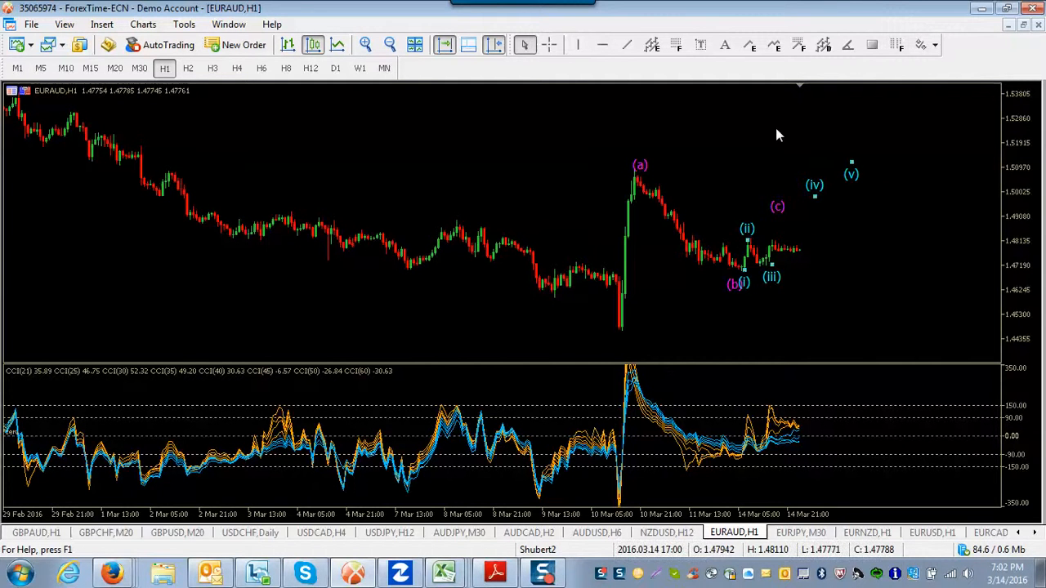
mouse_move(800, 267)
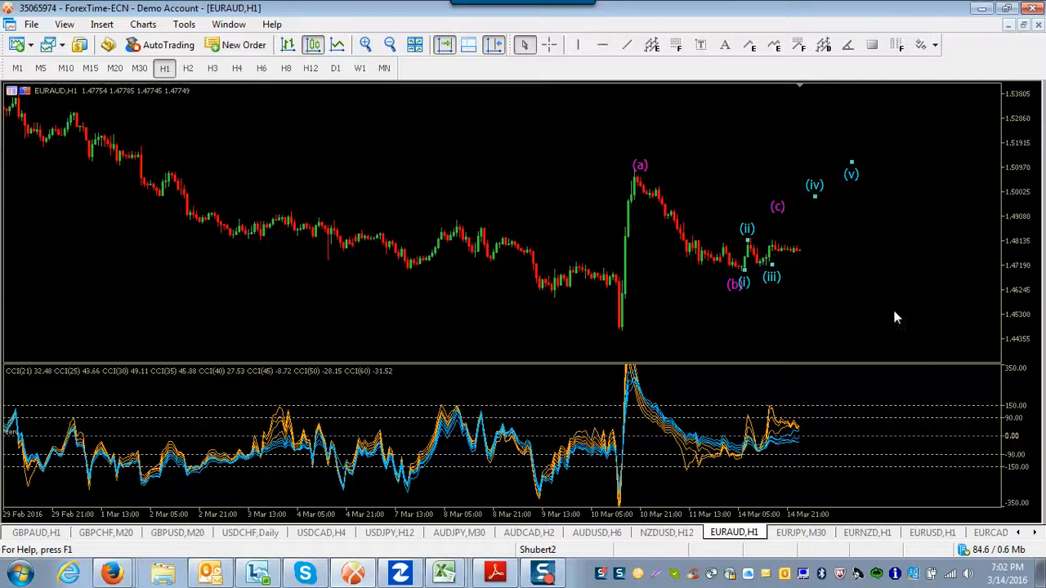
mouse_move(922, 354)
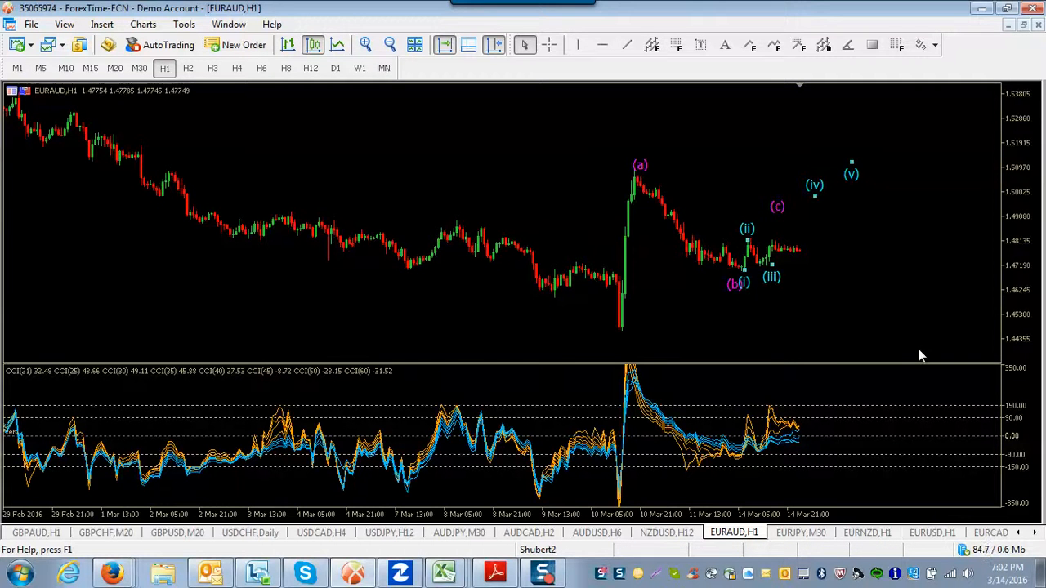
Bring Firefox to the front and dismiss the Forex Factory login help popup
left_click(112, 572)
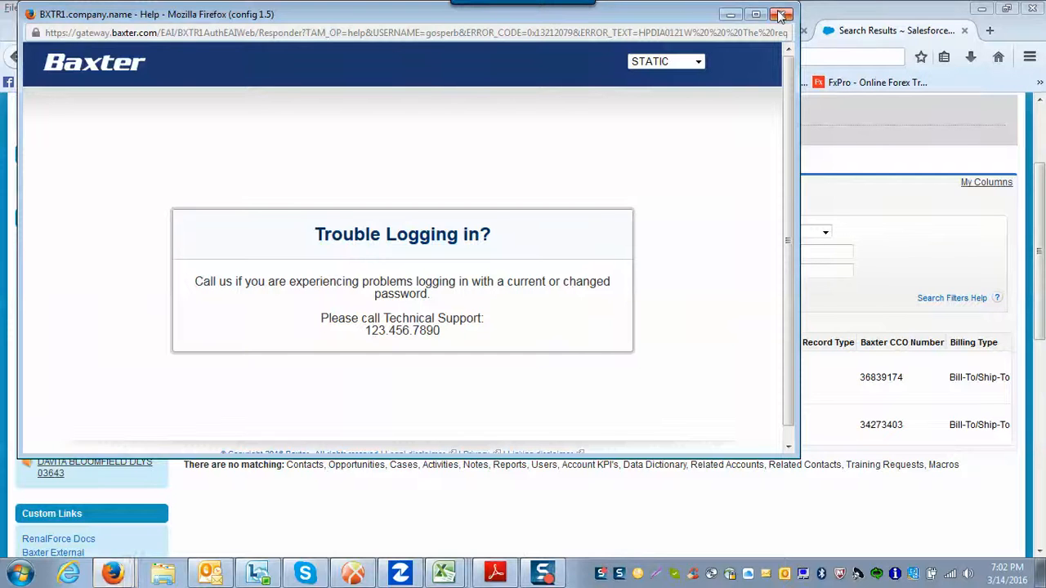
left_click(778, 15)
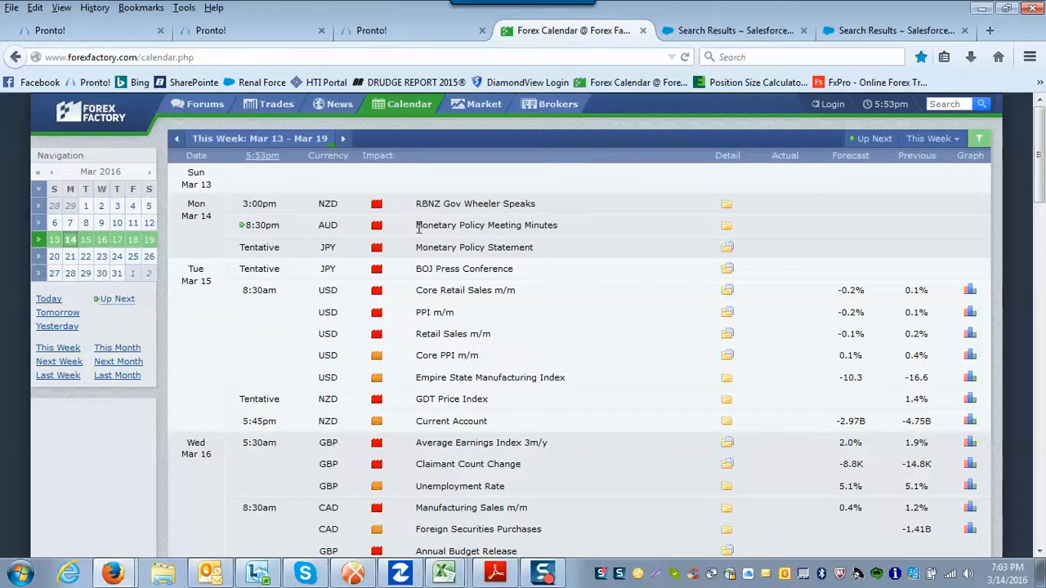
mouse_move(666, 229)
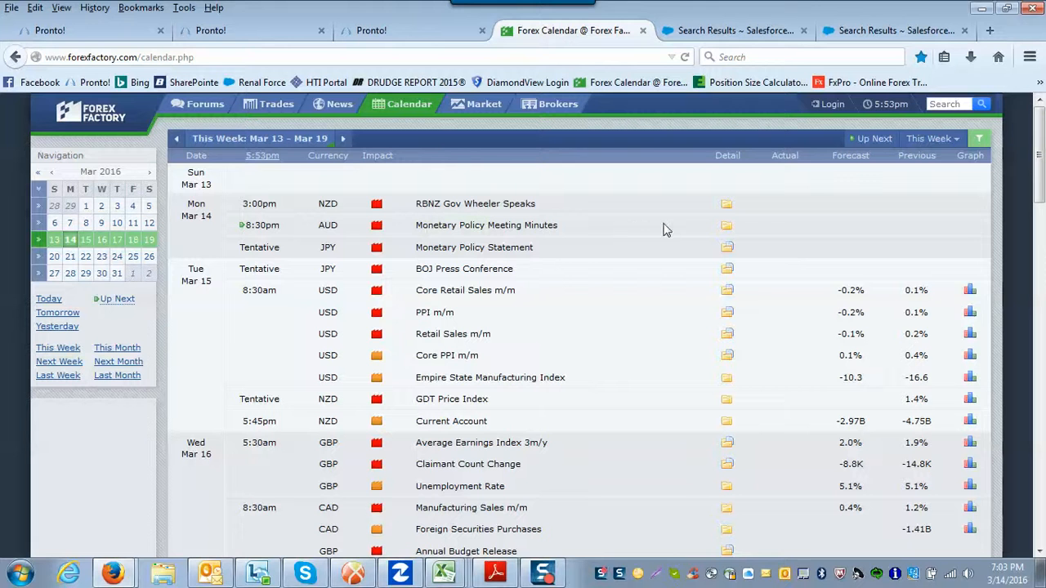
mouse_move(376, 244)
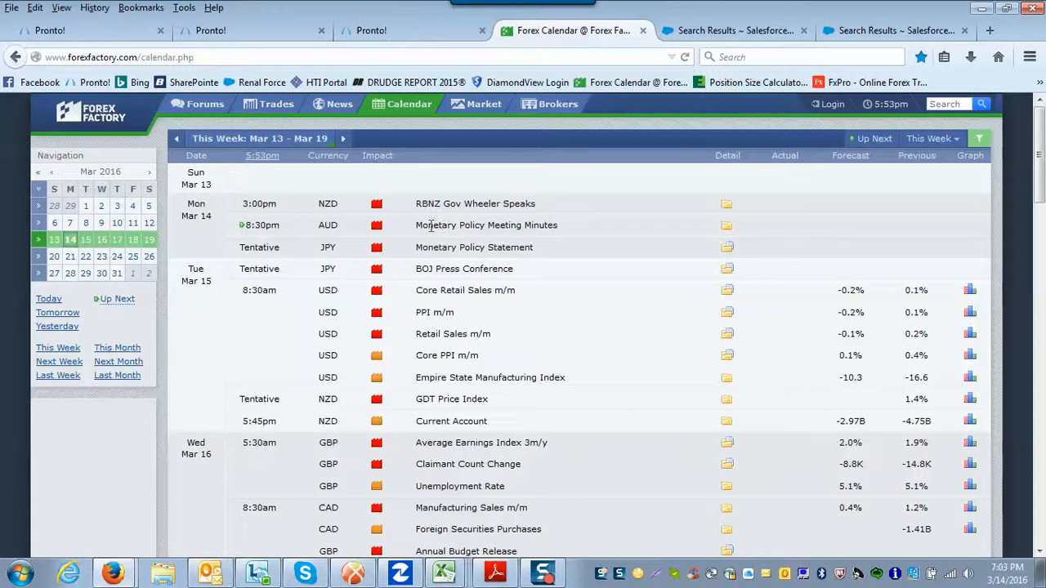
mouse_move(523, 503)
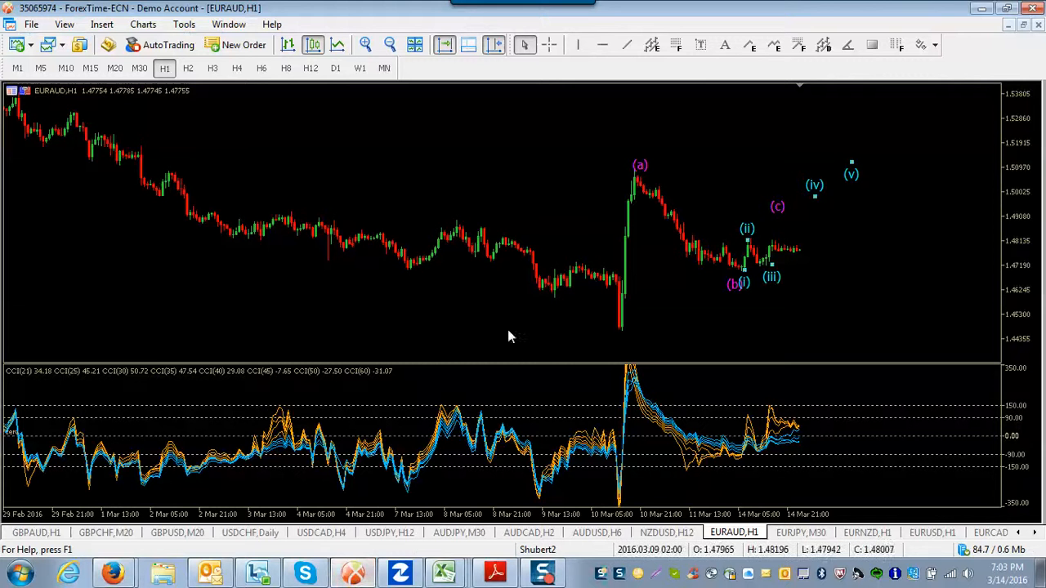
Recheck the news calendar, then bring up the AUDJPY thirty-minute chart in MetaTrader
left_click(867, 533)
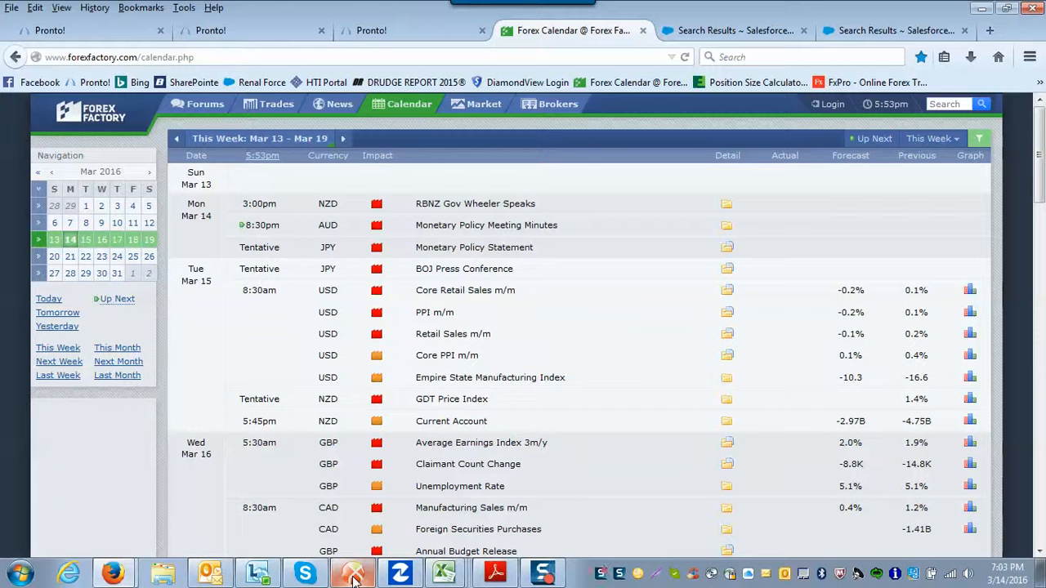
left_click(353, 571)
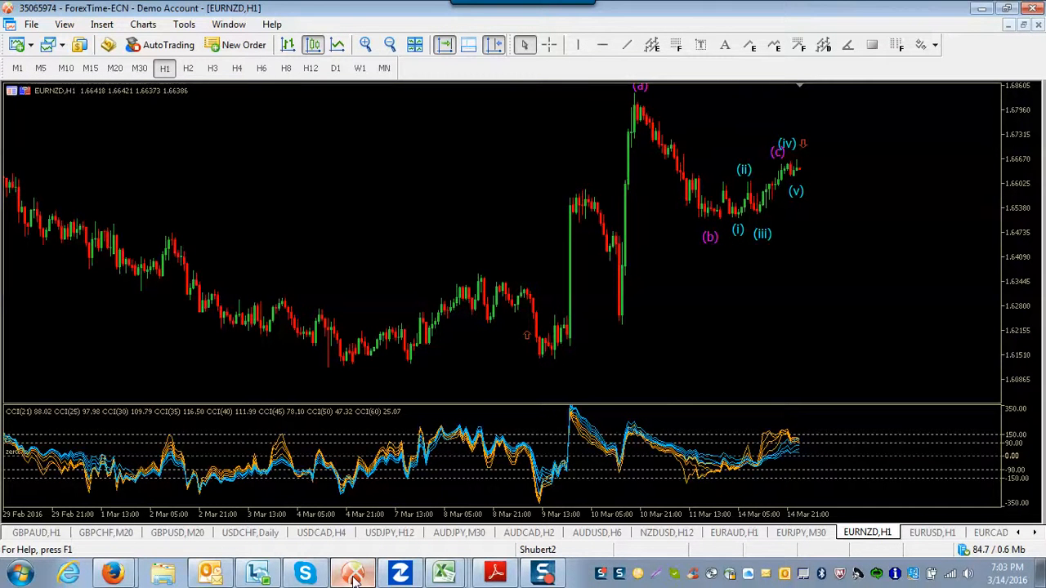
mouse_move(458, 533)
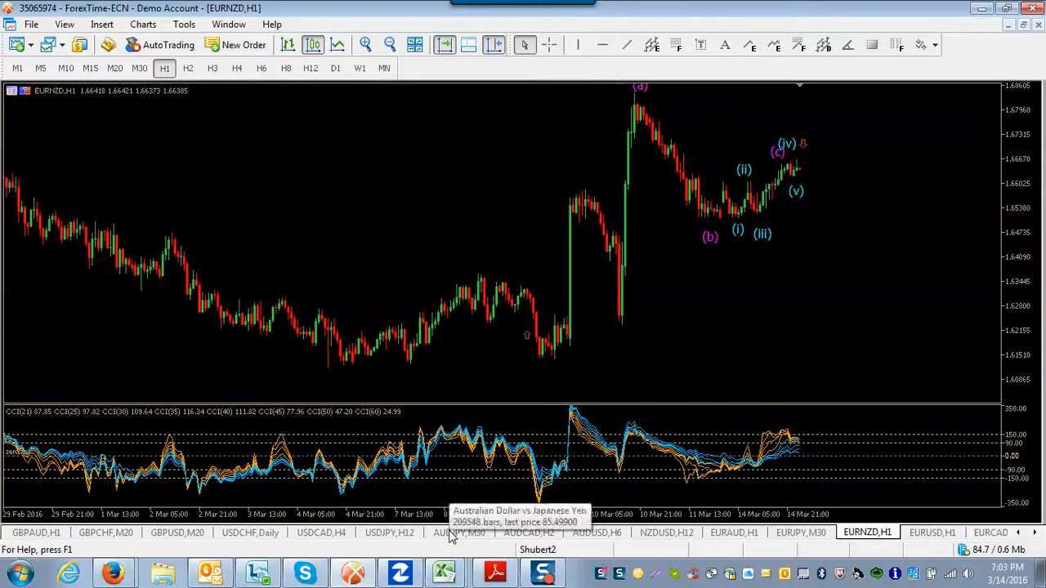
left_click(459, 532)
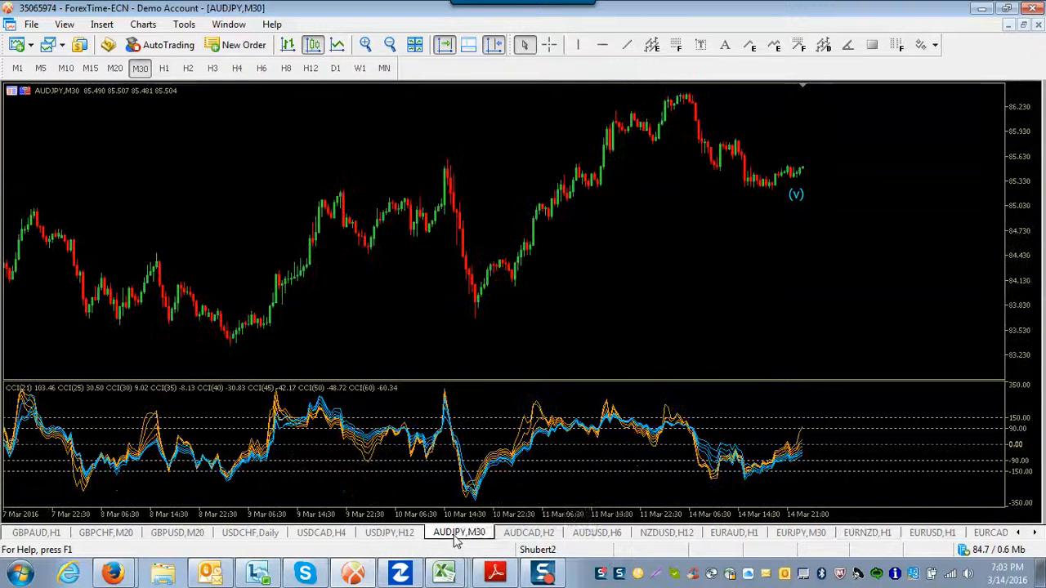
mouse_move(527, 532)
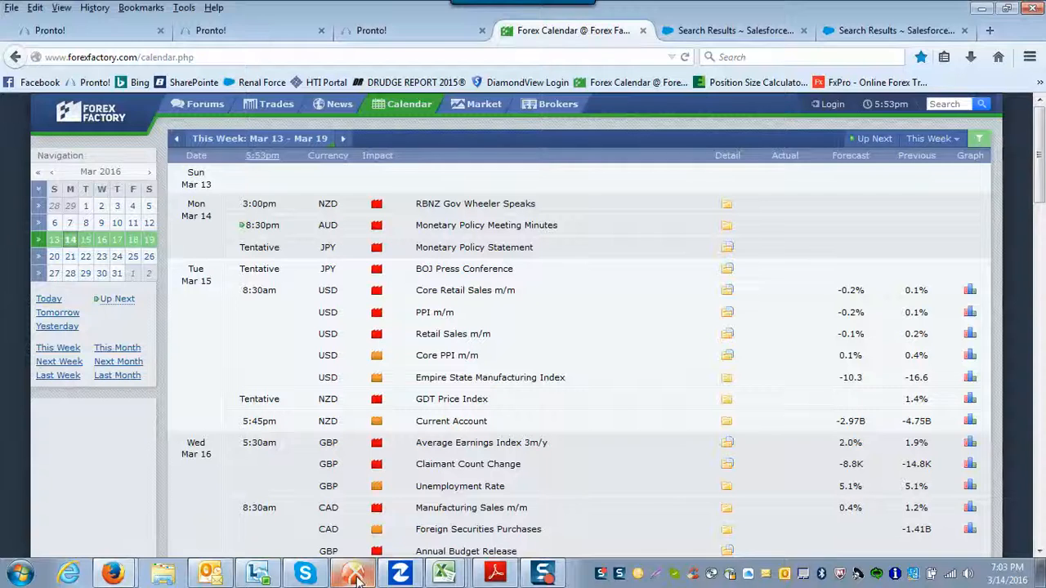
left_click(353, 572)
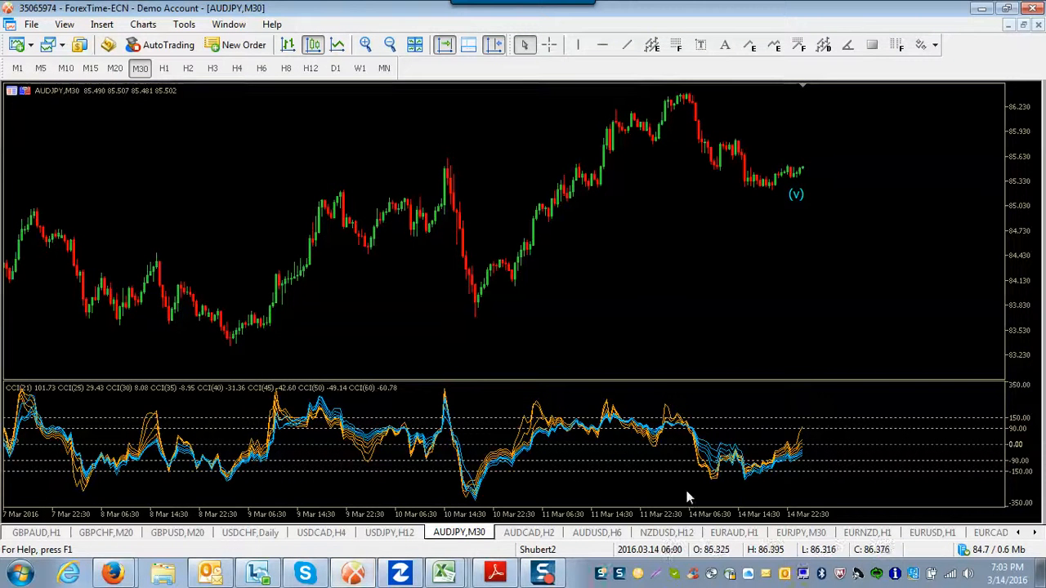
Return to the EURAUD H1 chart showing wave labels (a)–(c) and (i)–(v)
left_click(733, 532)
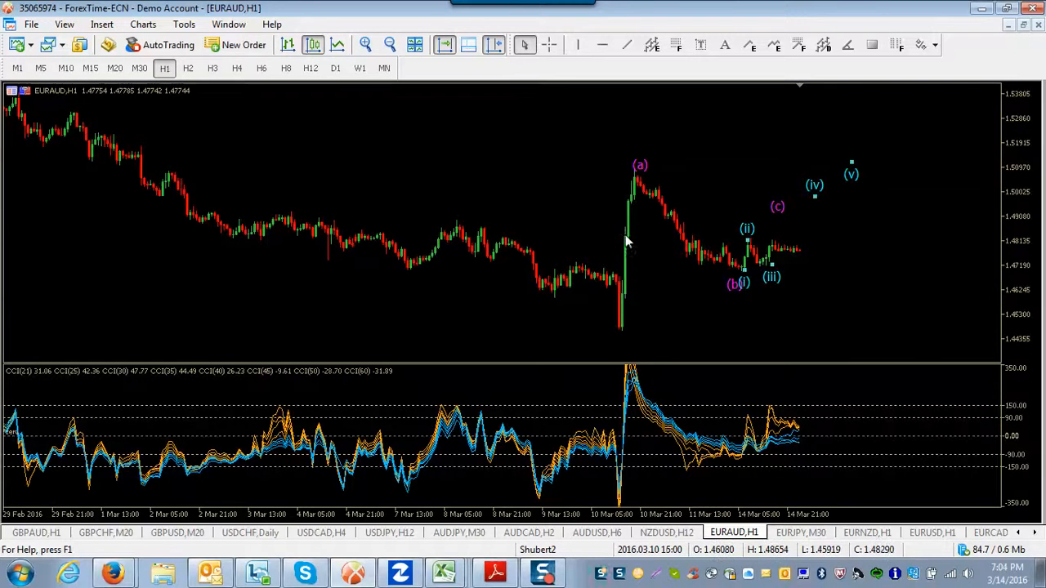
mouse_move(637, 204)
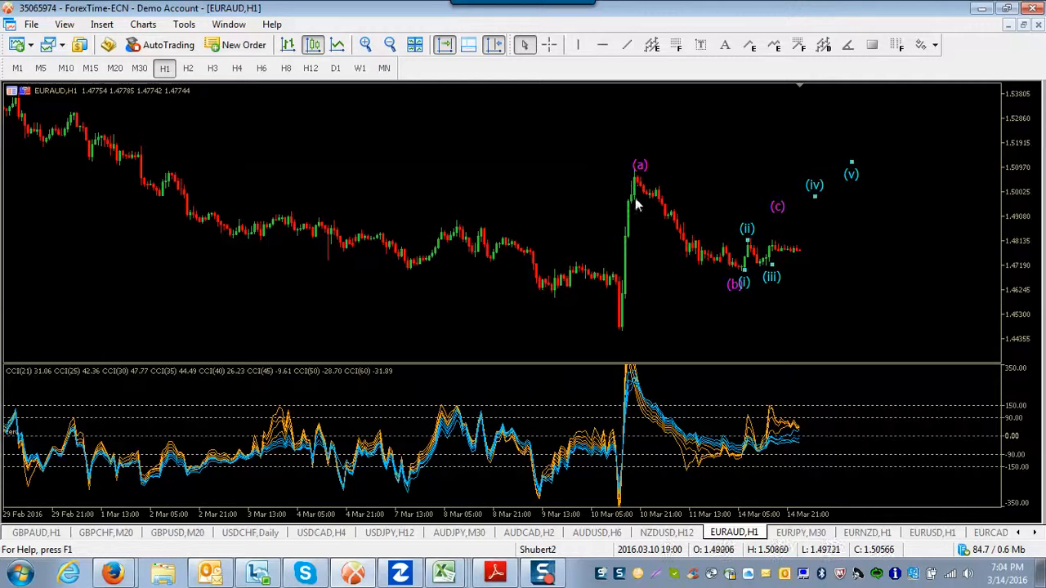
mouse_move(597, 171)
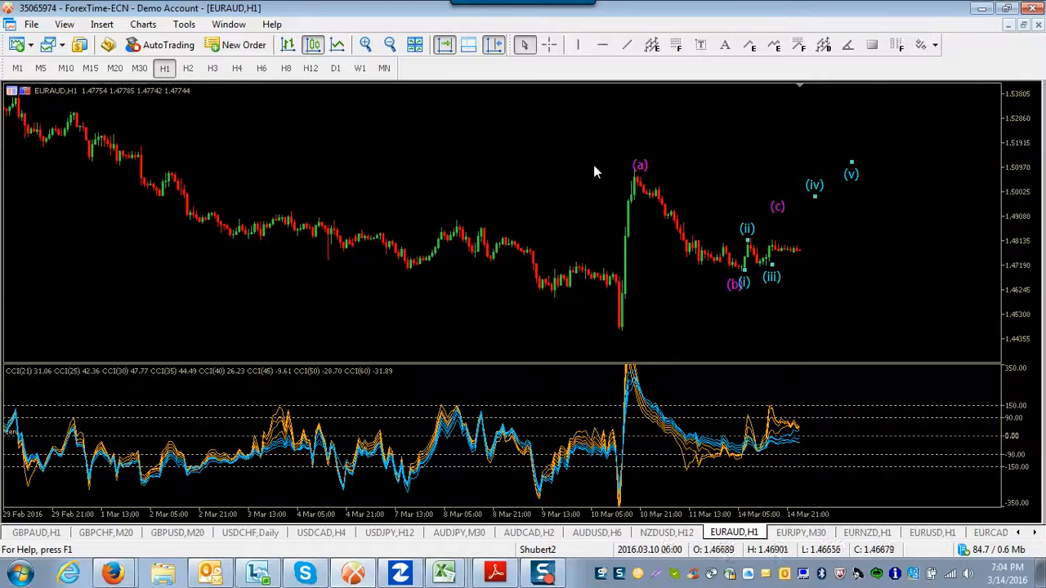
mouse_move(568, 171)
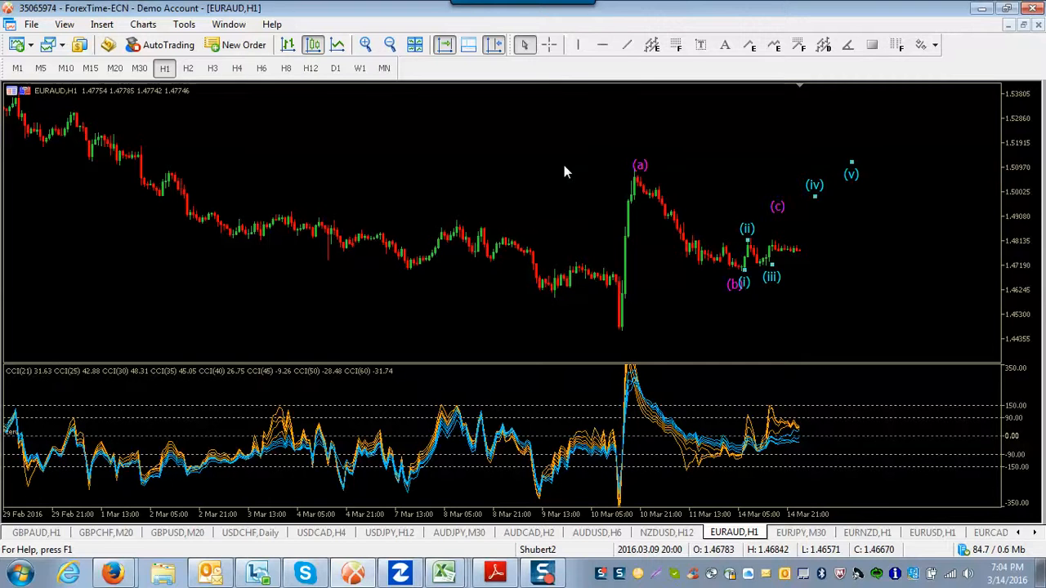
mouse_move(693, 238)
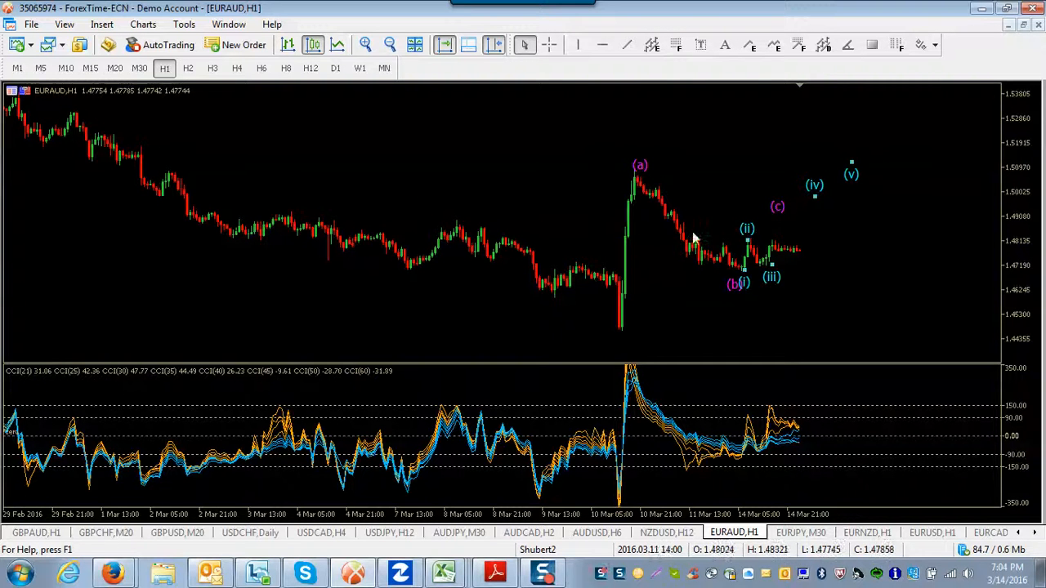
mouse_move(515, 368)
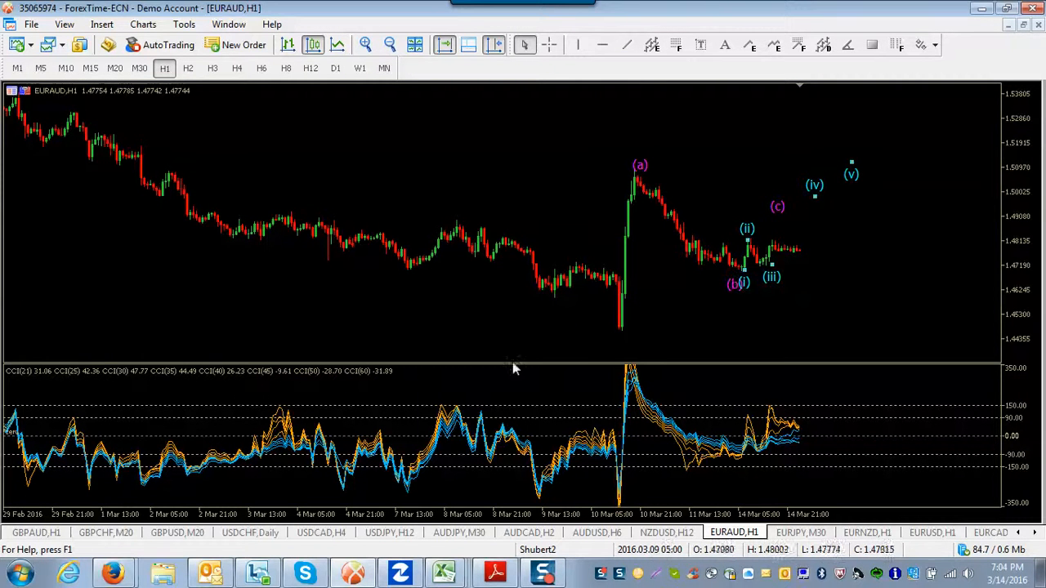